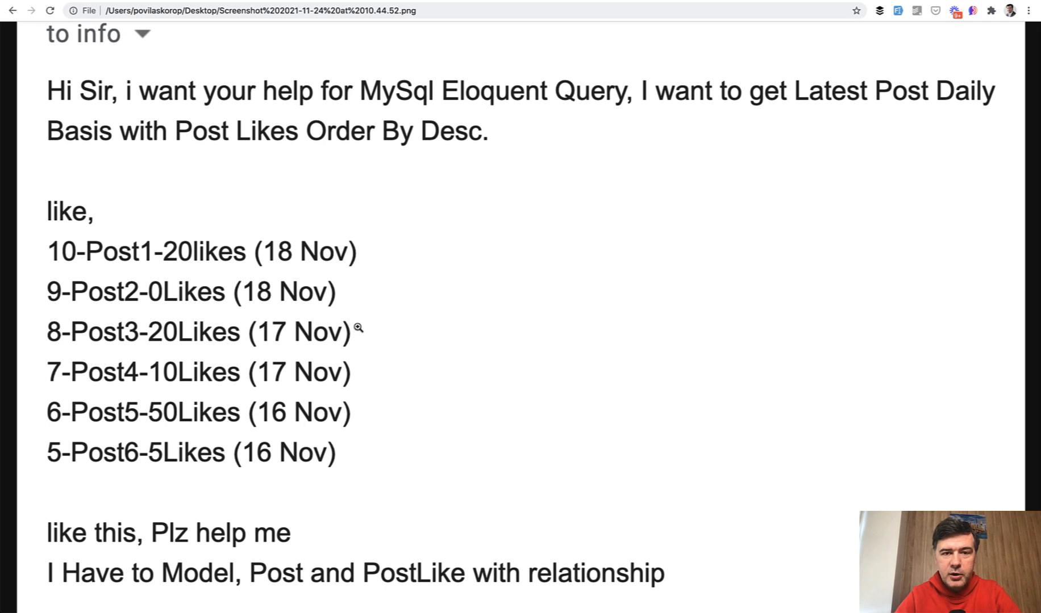
{"action": "mouse_move", "coordinate": [373, 444]}
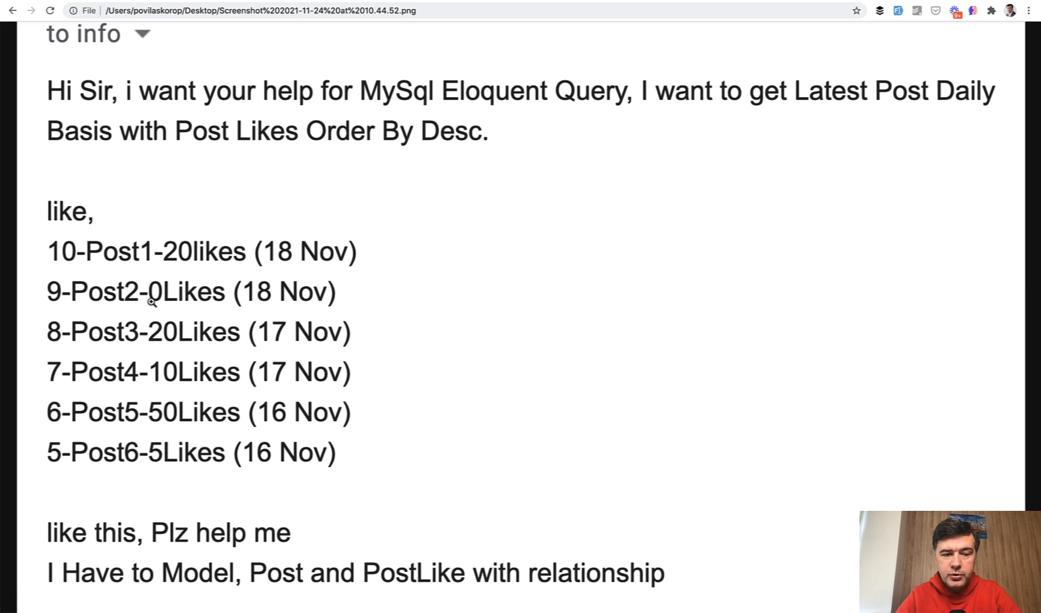
{"action": "mouse_move", "coordinate": [301, 351]}
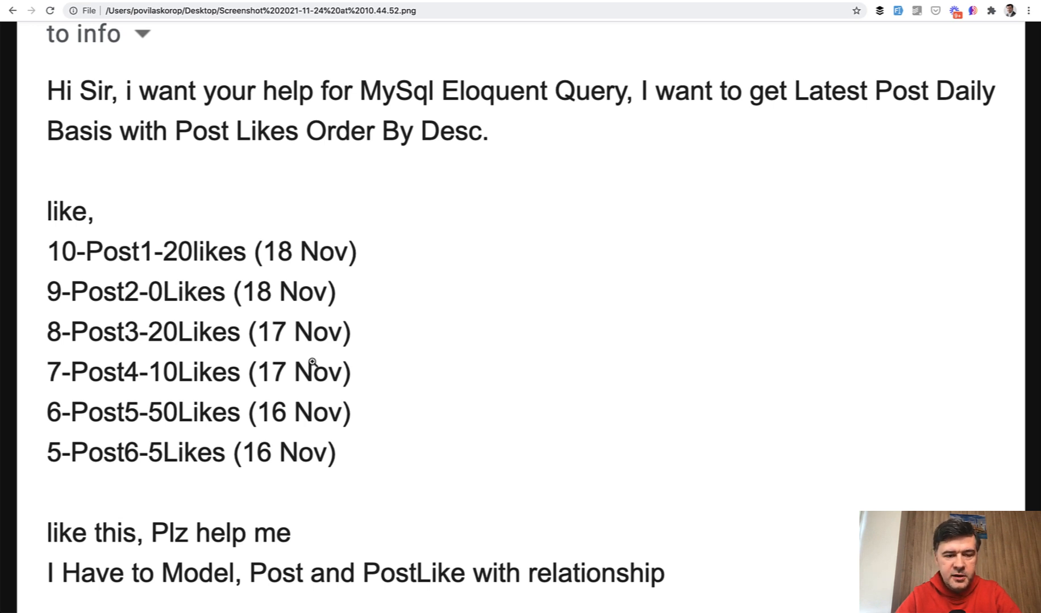
{"action": "mouse_move", "coordinate": [297, 384]}
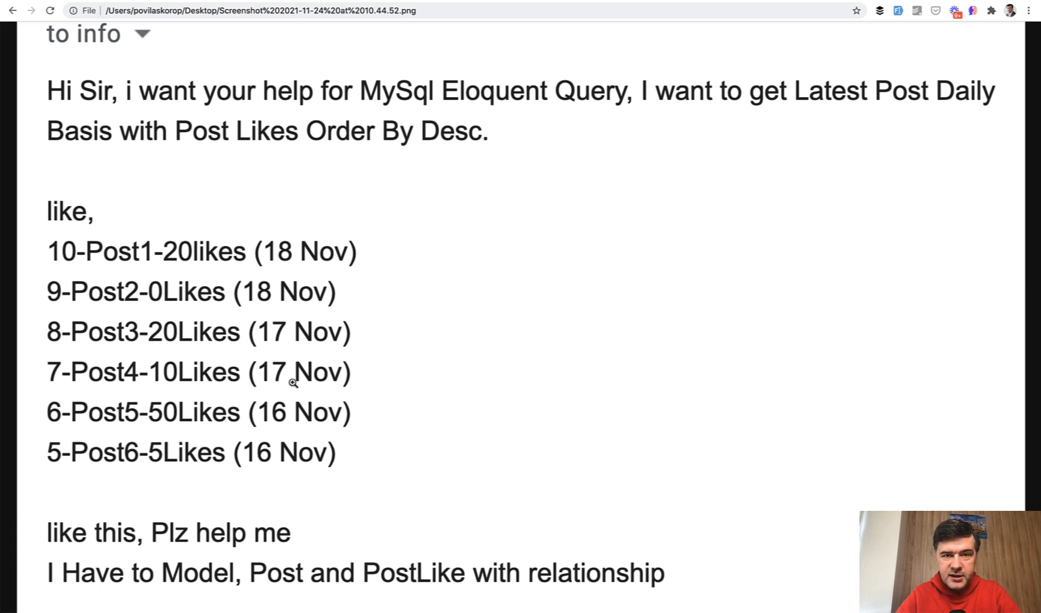
{"action": "mouse_move", "coordinate": [321, 189]}
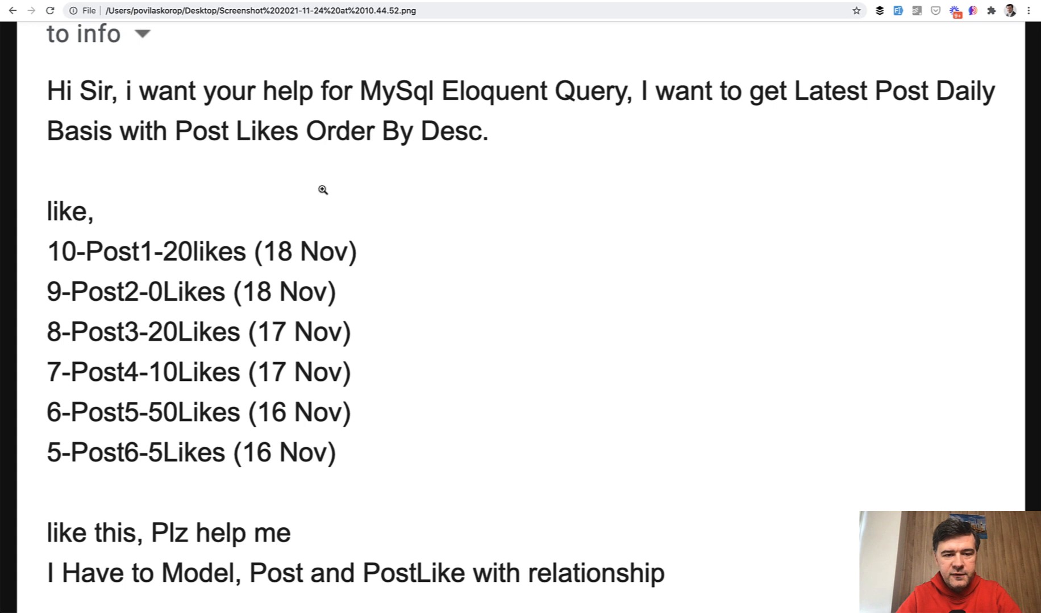
{"action": "mouse_move", "coordinate": [175, 235]}
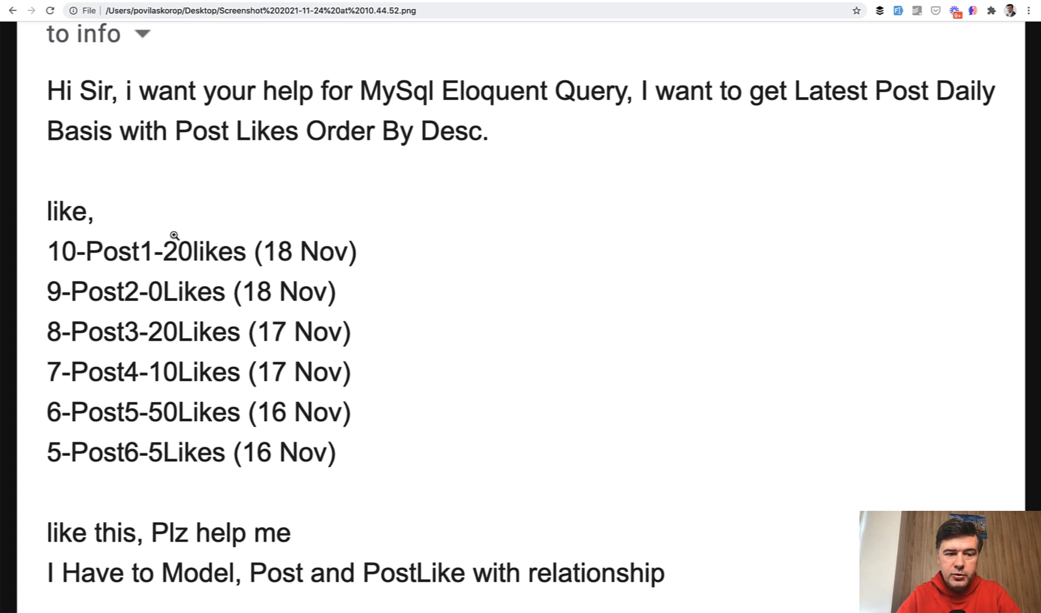
{"action": "mouse_move", "coordinate": [217, 241]}
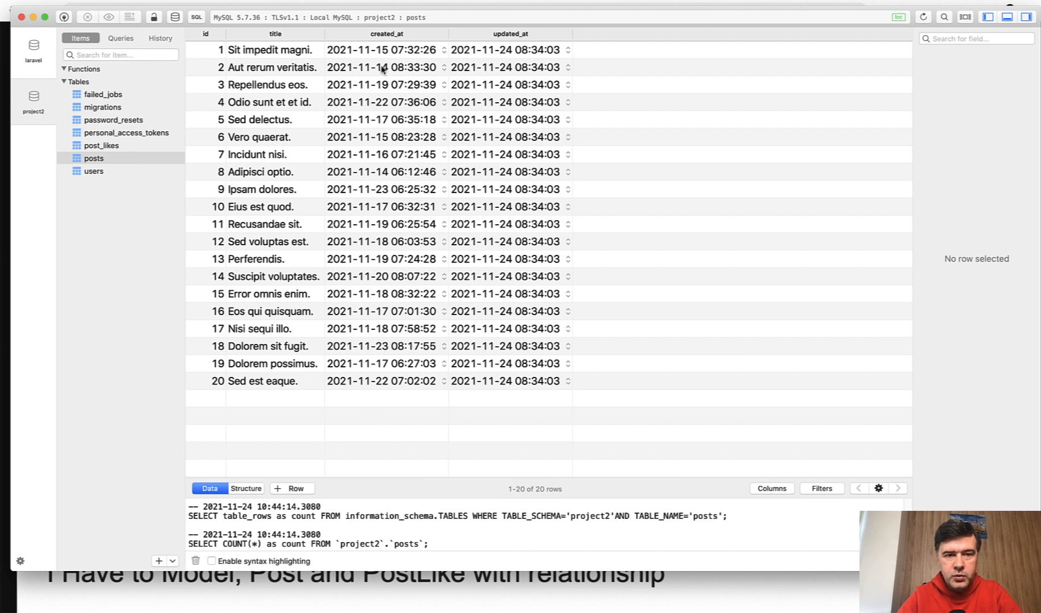
{"action": "mouse_move", "coordinate": [130, 147]}
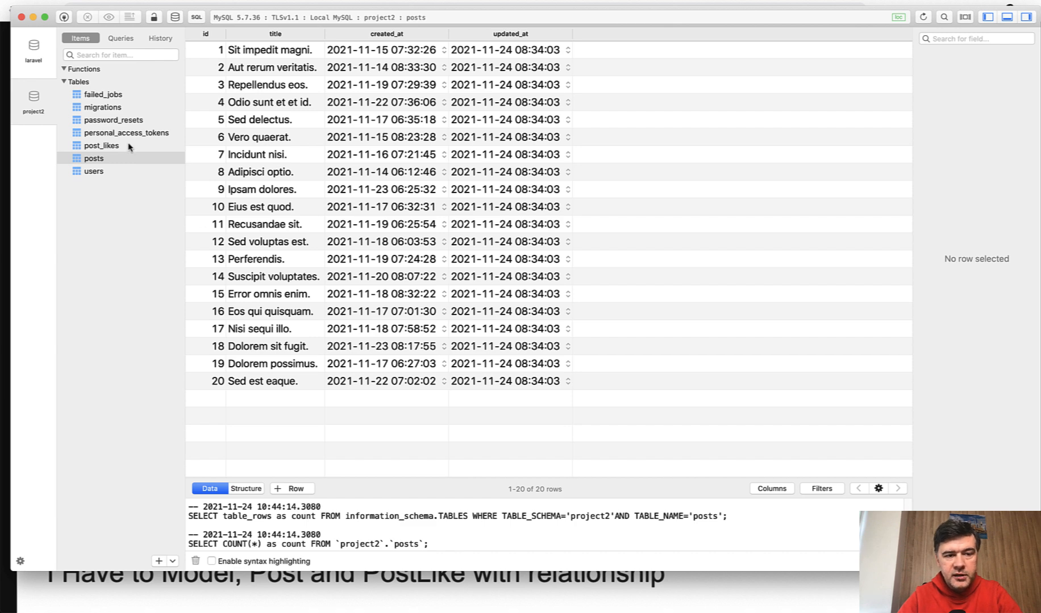
Step: Show the rows of the post_likes table in TablePlus after the posts table
{"action": "left_click", "coordinate": [102, 145]}
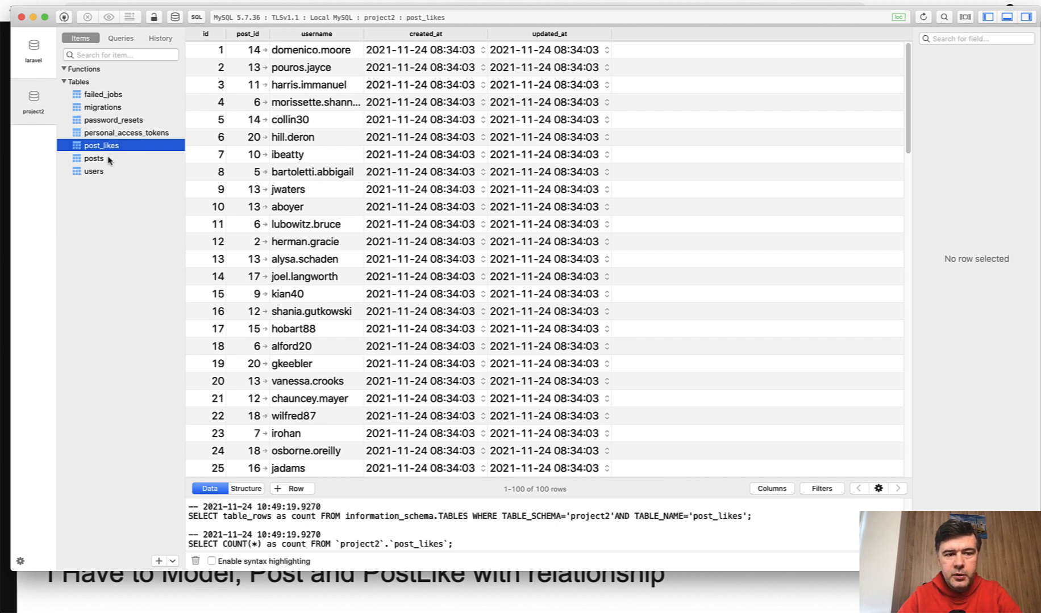
{"action": "left_click", "coordinate": [94, 158]}
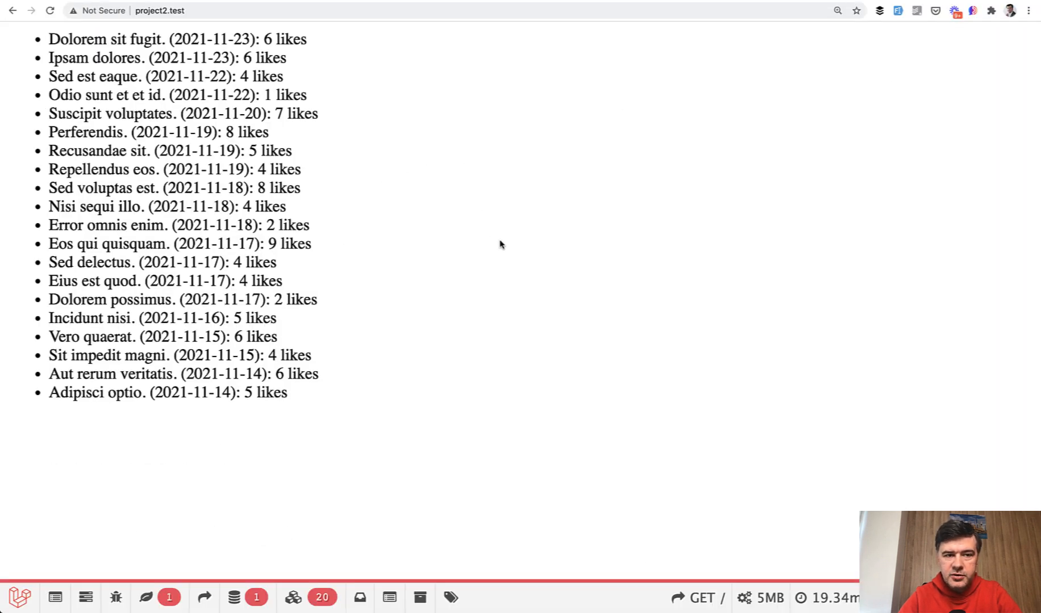
{"action": "mouse_move", "coordinate": [398, 187]}
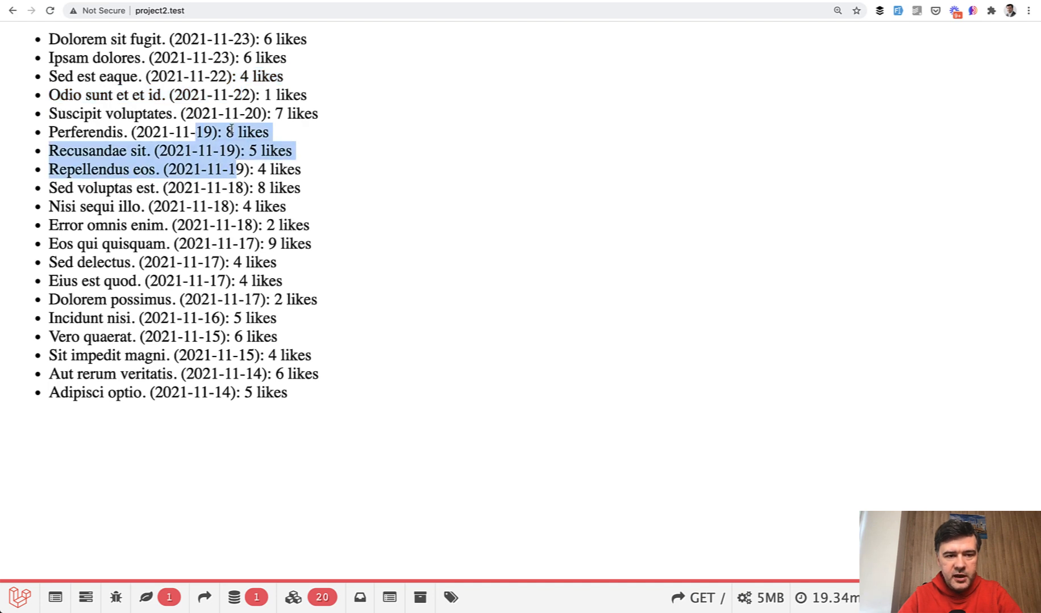
{"action": "mouse_move", "coordinate": [462, 218]}
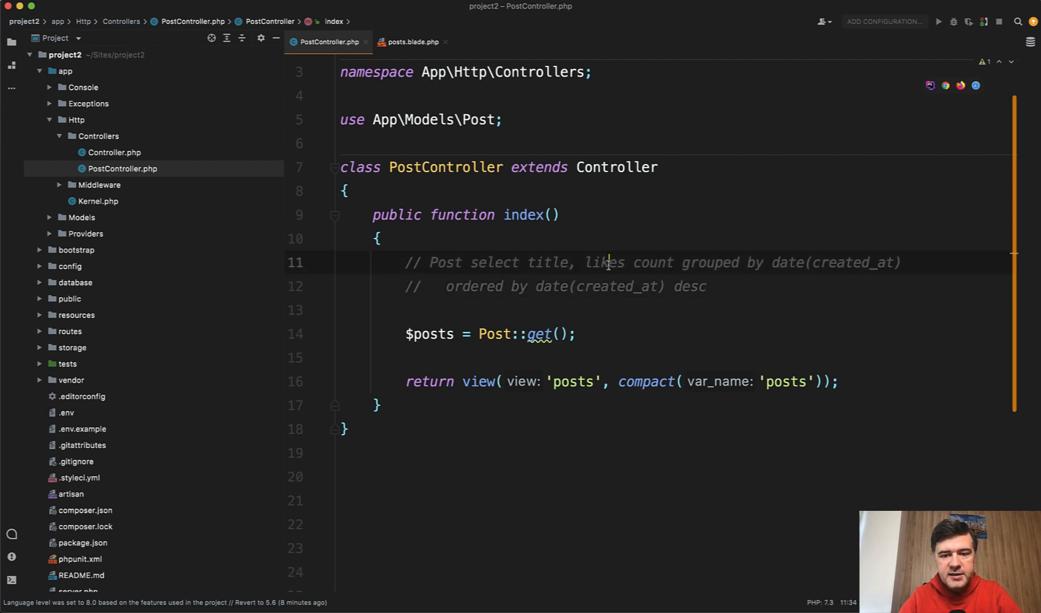
Step: Check the Post model's likes relation, then return to the controller's posts query
{"action": "double_click", "coordinate": [604, 262]}
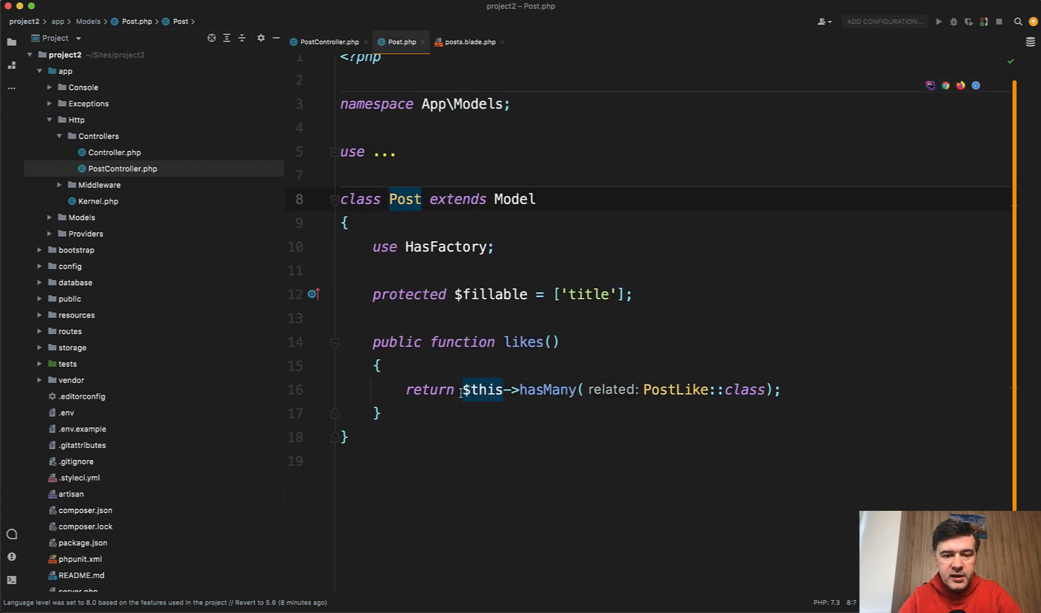
{"action": "left_click", "coordinate": [329, 42]}
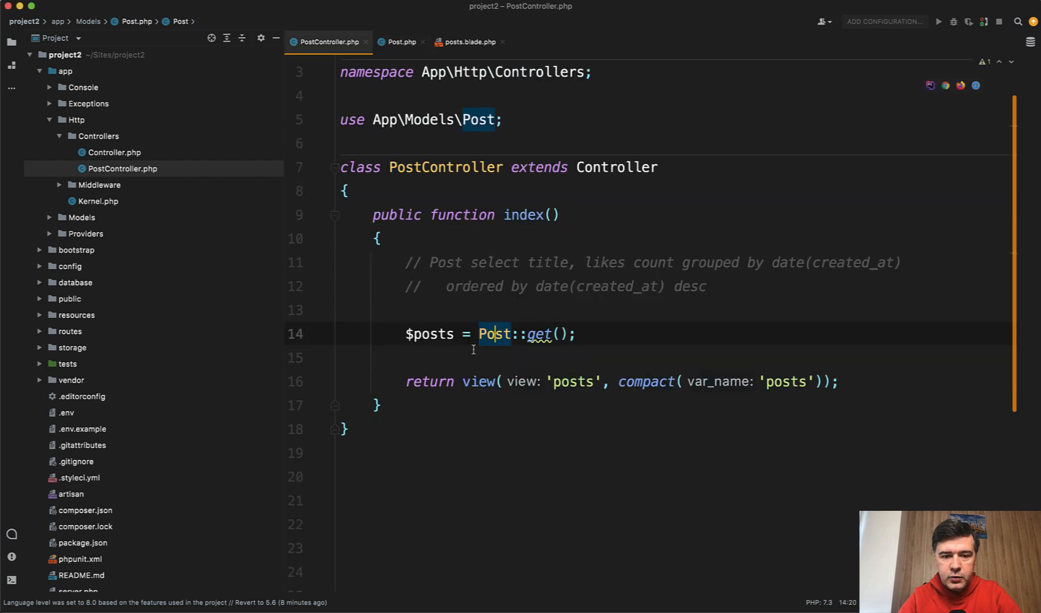
Step: Write Post::withCount('likes')->orderBy('likes_count', 'desc')->get() with one method call per line
{"action": "type", "text": "with"}
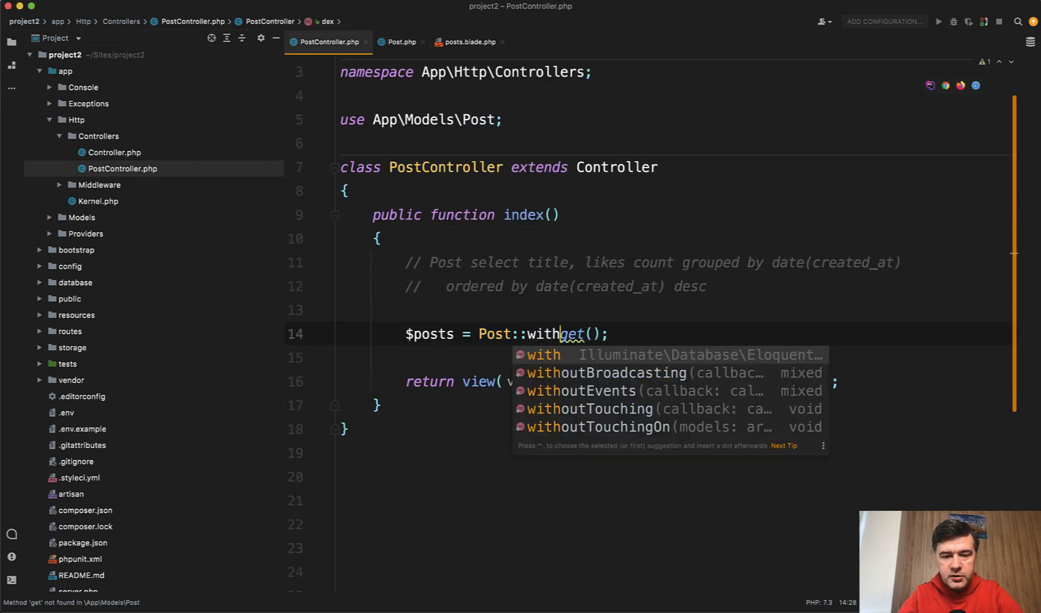
{"action": "type", "text": "Count('li'"}
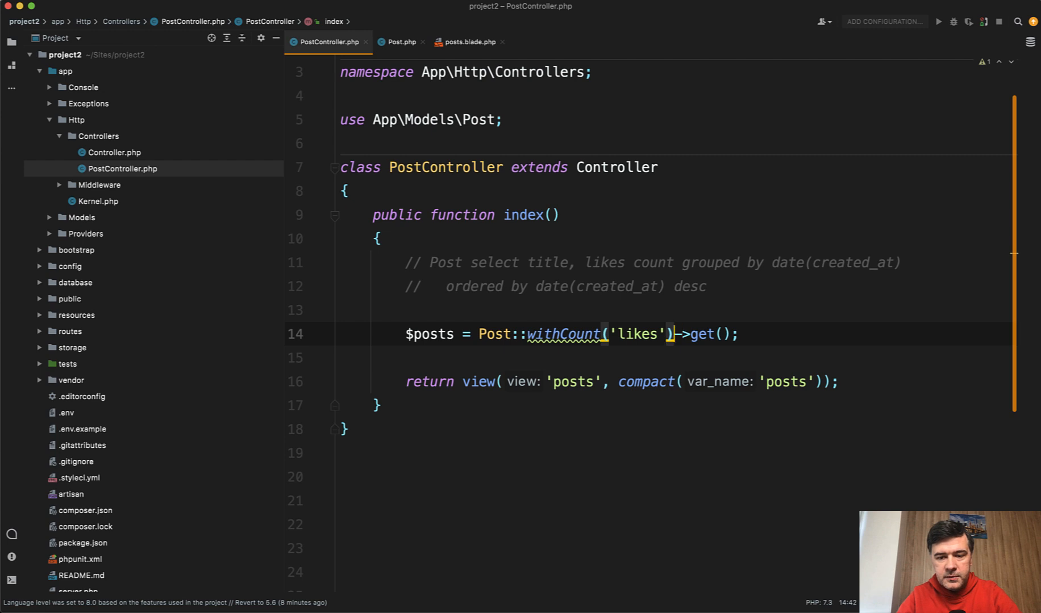
{"action": "type", "text": "orderBy->"}
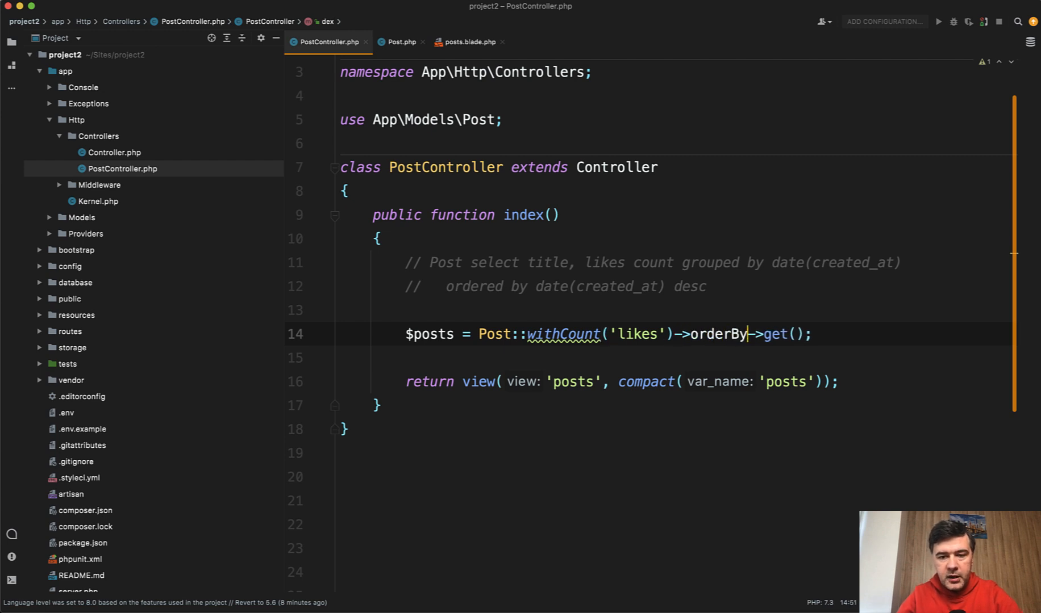
{"action": "type", "text": "('likes_count','"}
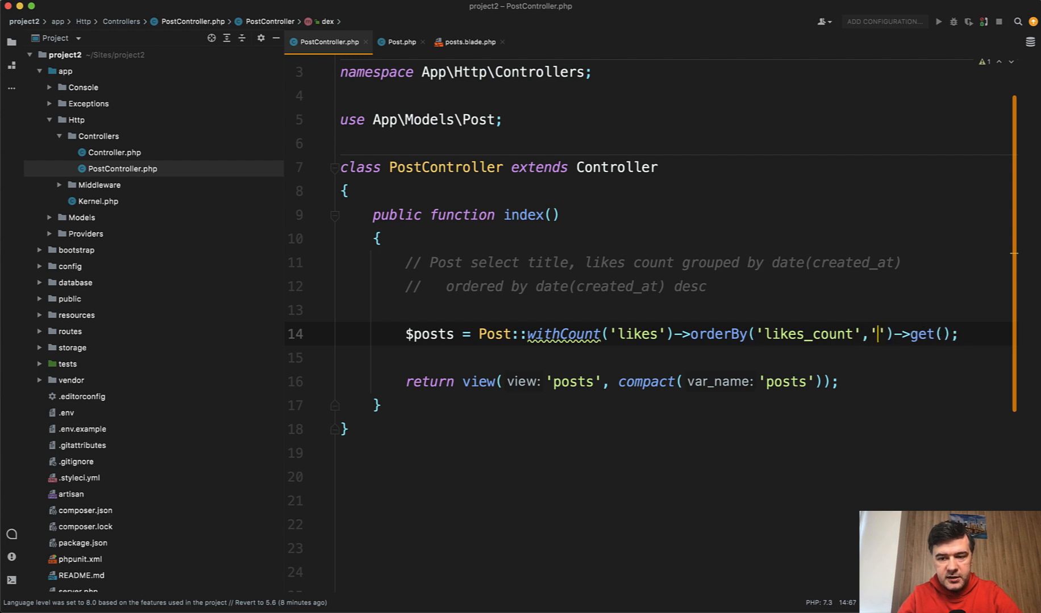
{"action": "type", "text": "desc"}
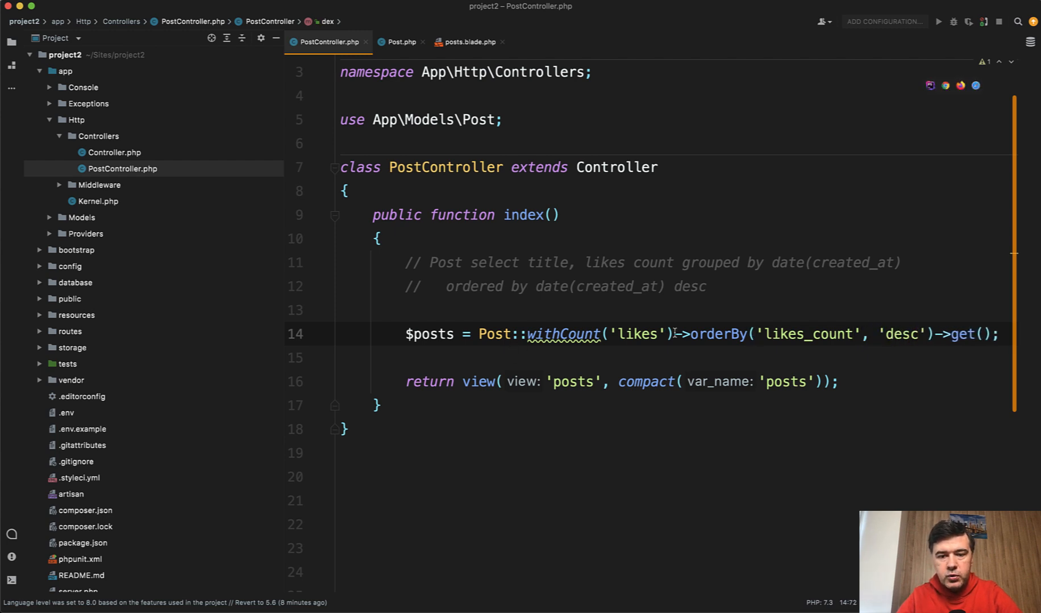
{"action": "key", "text": "Enter"}
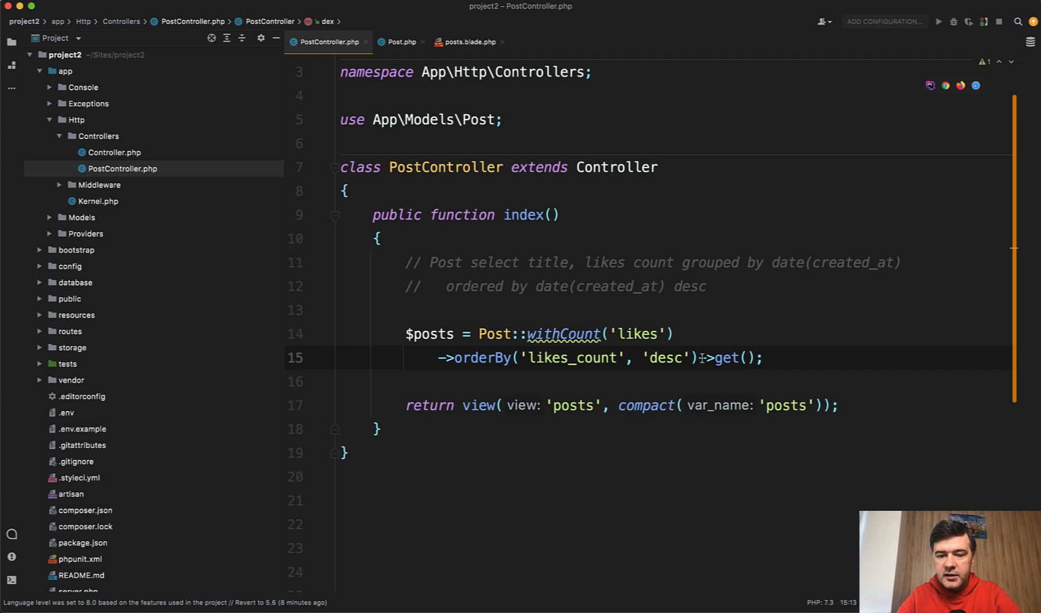
{"action": "key", "text": "Enter"}
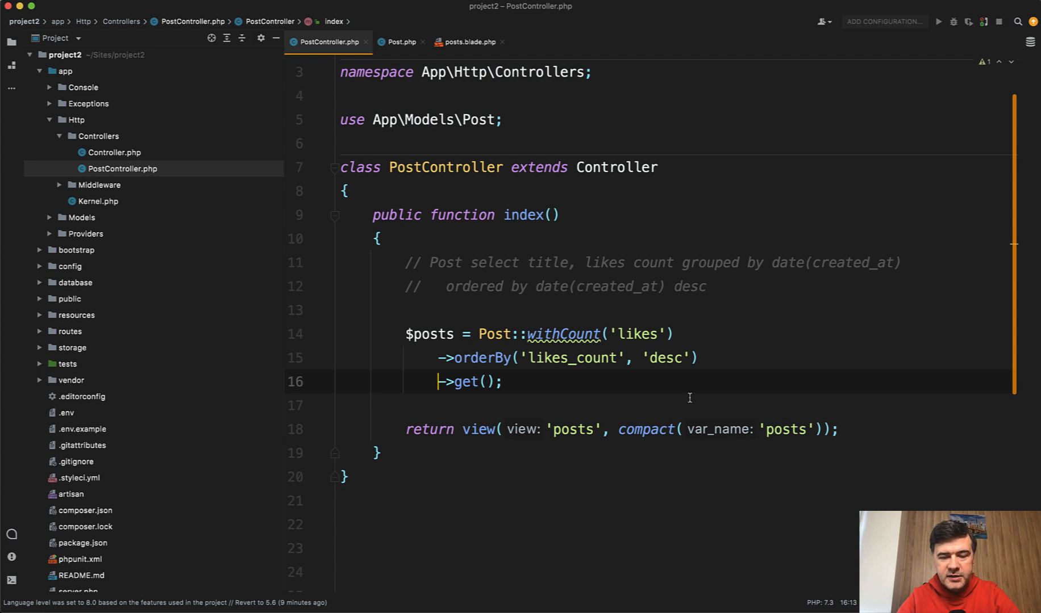
Step: Add ->orderByRaw('DATE(created_at) desc') above the likes_count ordering
{"action": "left_click", "coordinate": [672, 334]}
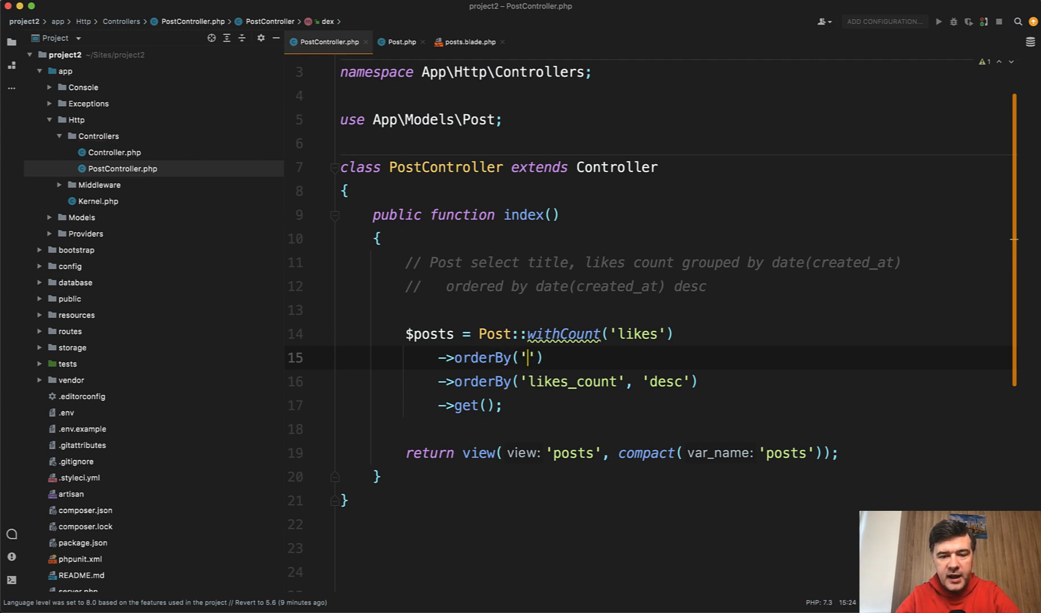
{"action": "type", "text": "DATE()"}
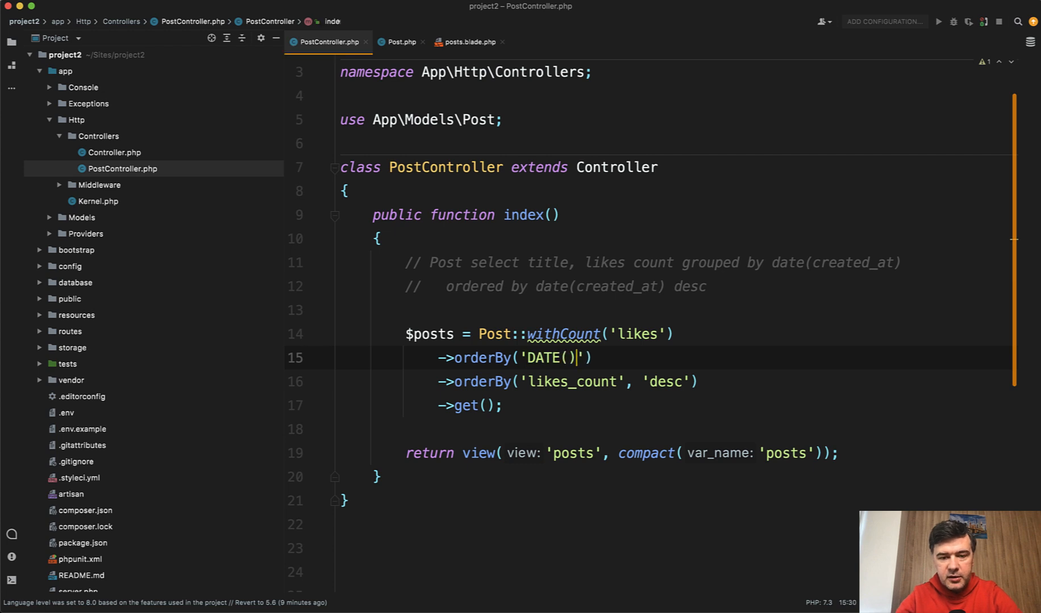
{"action": "type", "text": "created_at"}
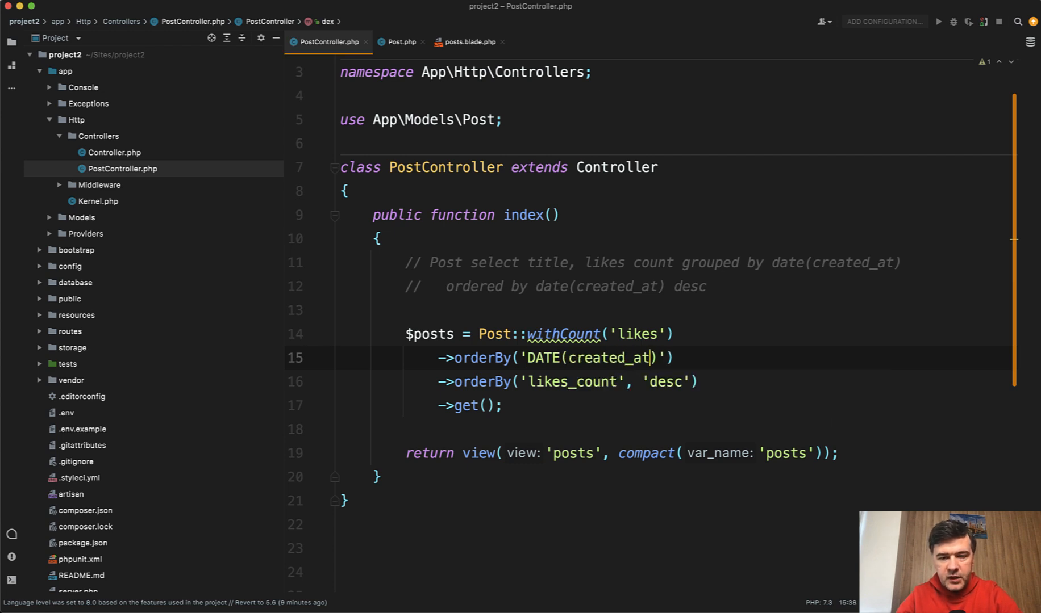
{"action": "type", "text": "desc"}
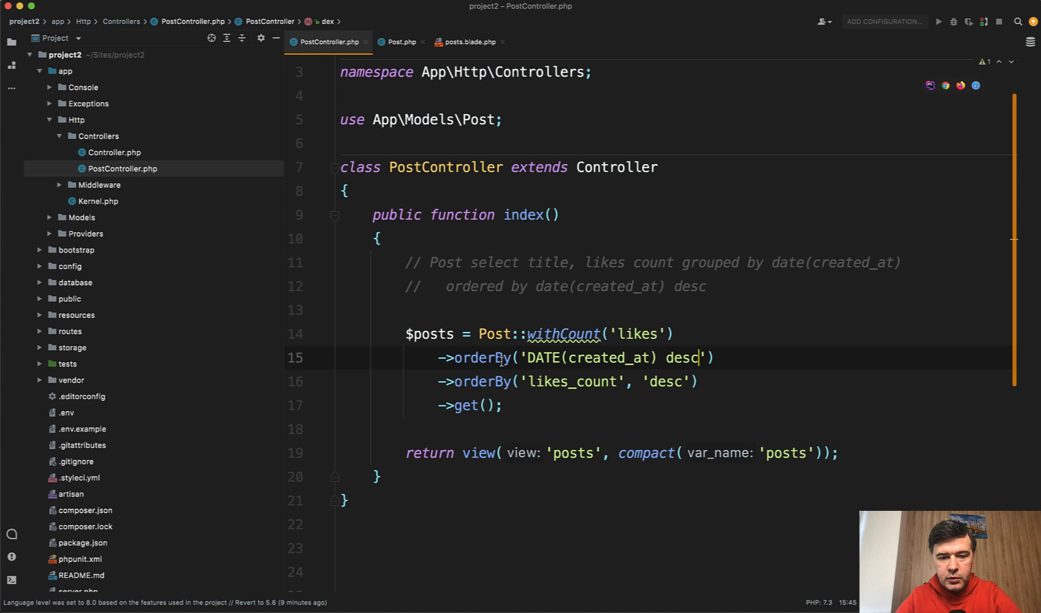
{"action": "type", "text": "Raw"}
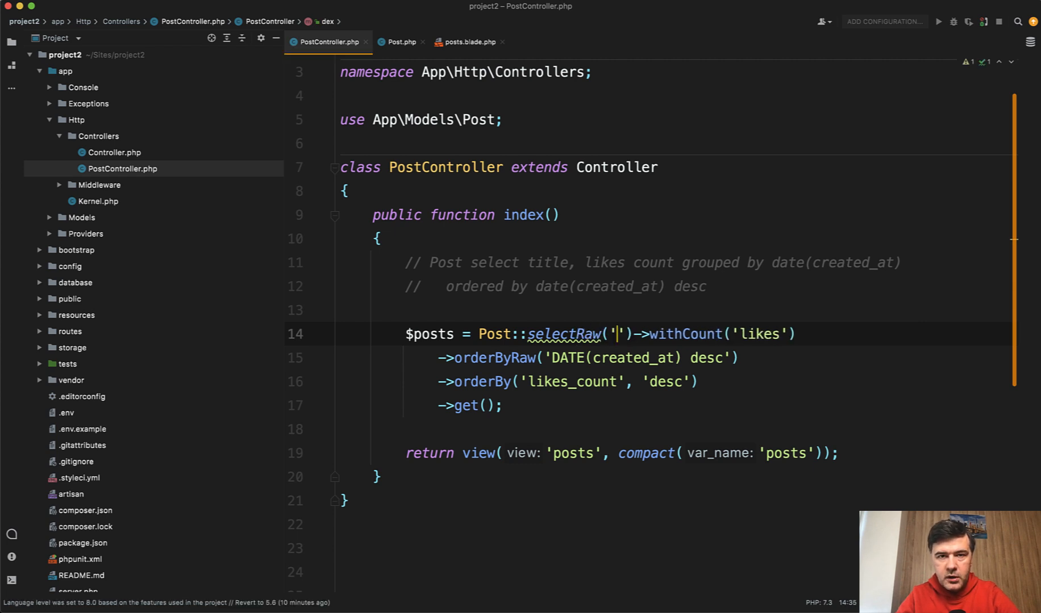
Step: Select id, title and DATE(created_at) as created_date in the posts query
{"action": "type", "text": "id, title,"}
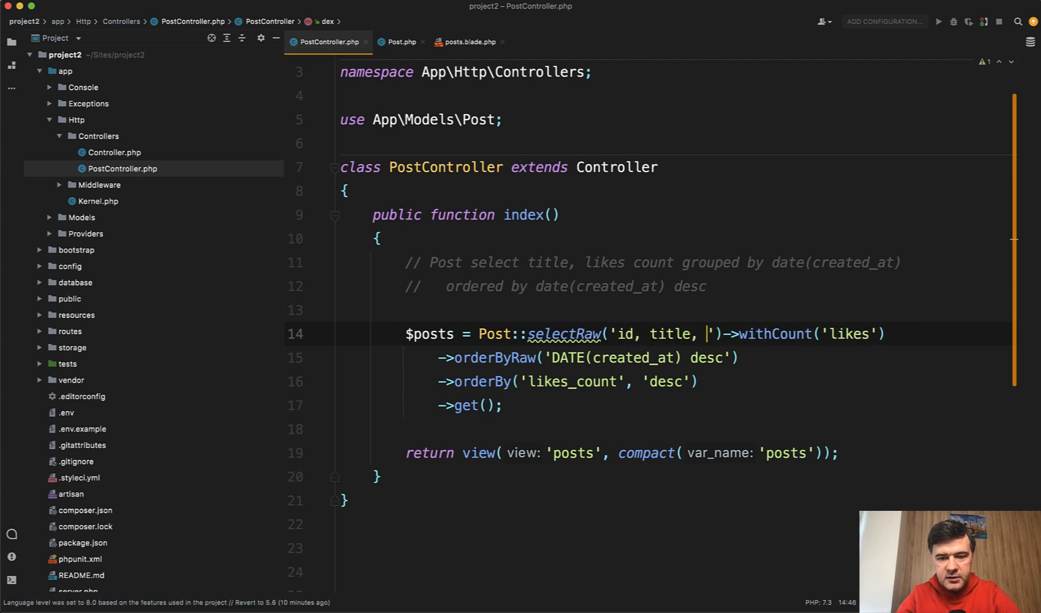
{"action": "type", "text": "DATE(crea"}
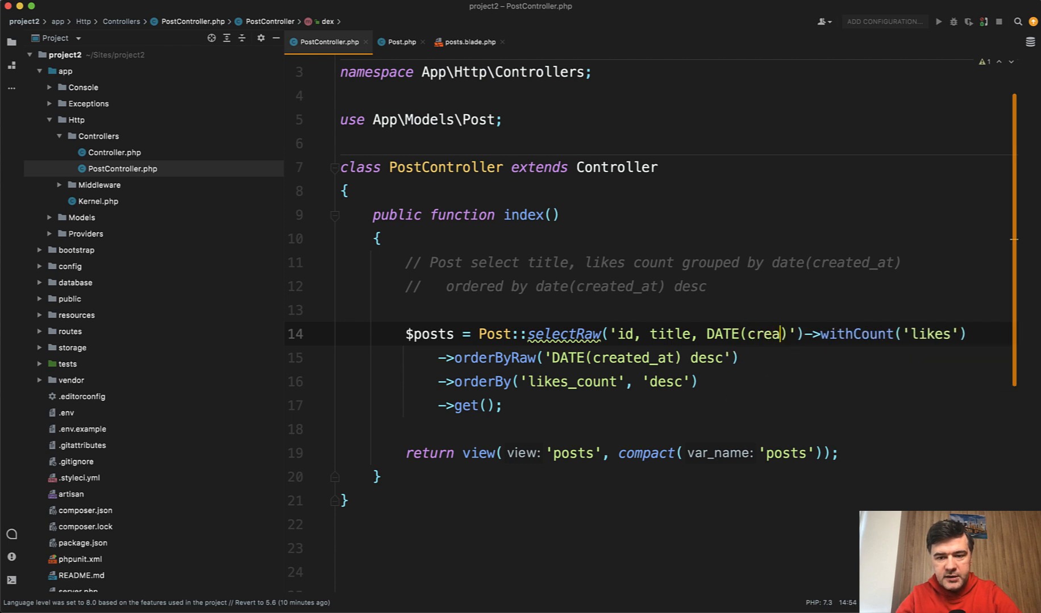
{"action": "type", "text": "ted_at)"}
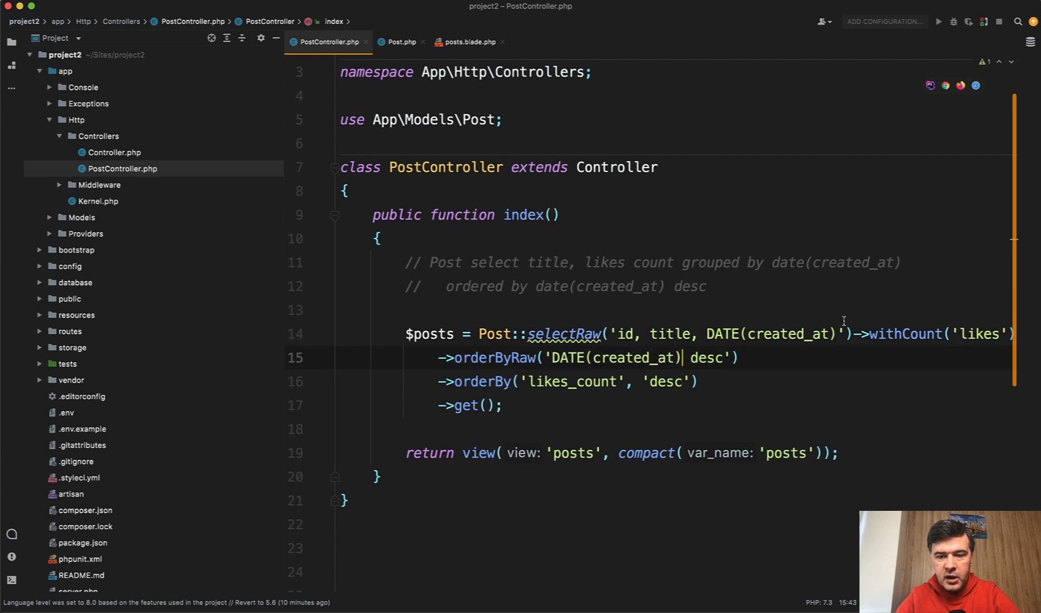
{"action": "type", "text": "as d"}
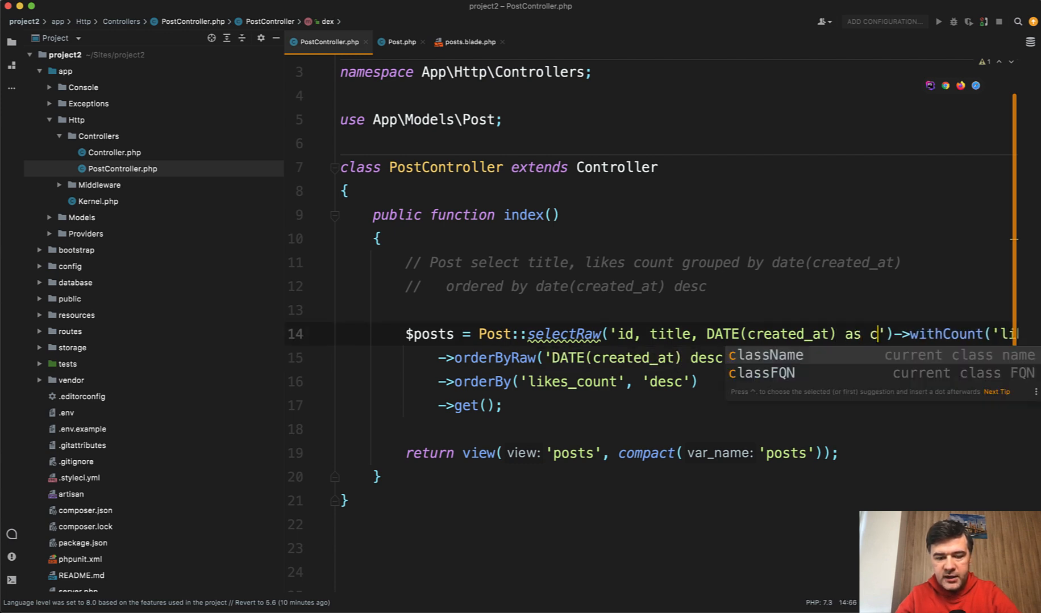
{"action": "type", "text": "reated_date"}
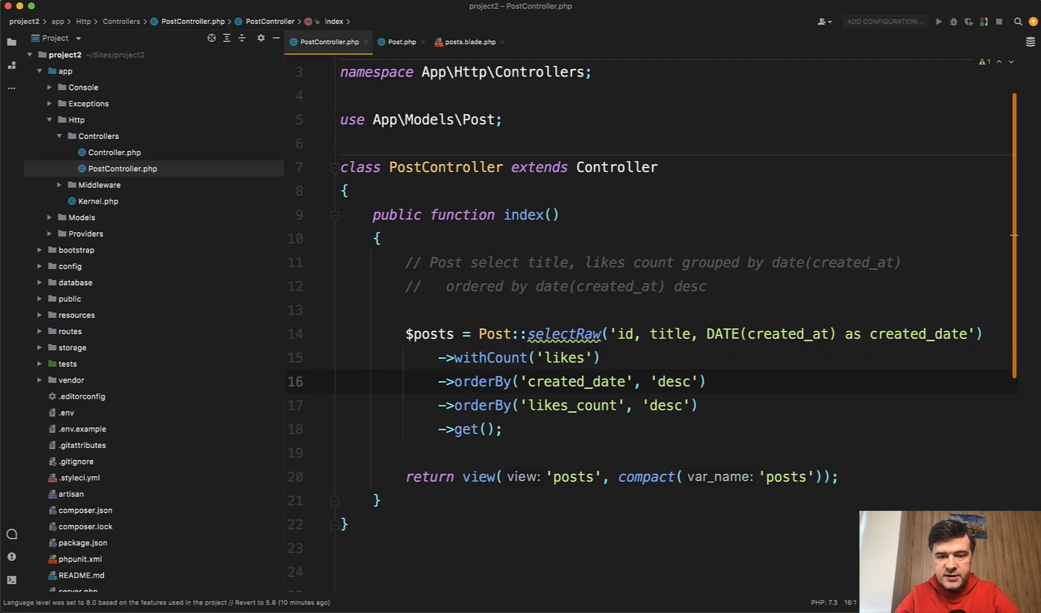
Step: Move to the posts Blade view to output created_date and likes_count
{"action": "left_click", "coordinate": [341, 381]}
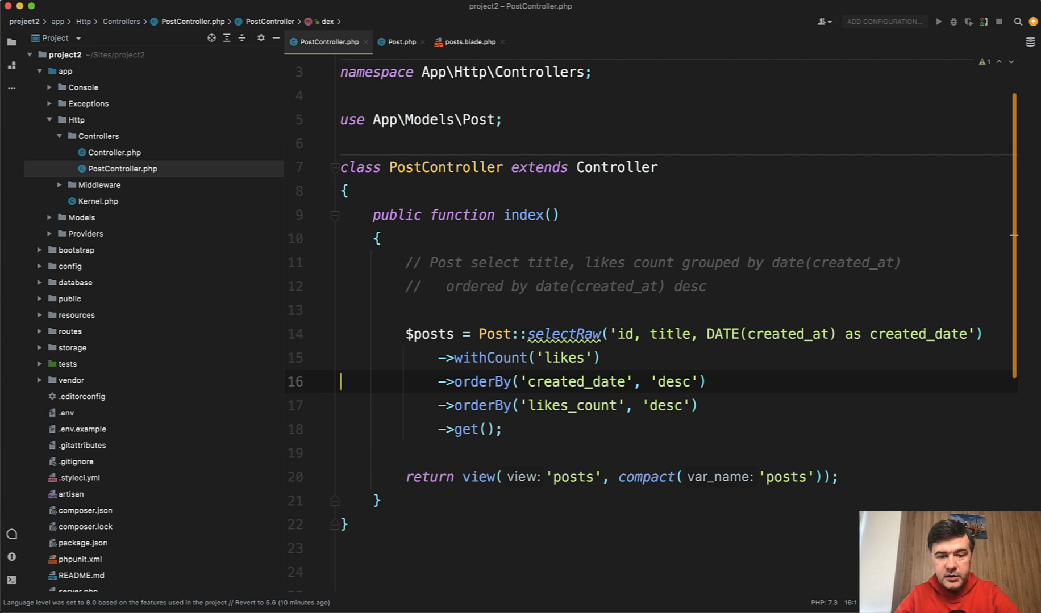
{"action": "left_click", "coordinate": [468, 41]}
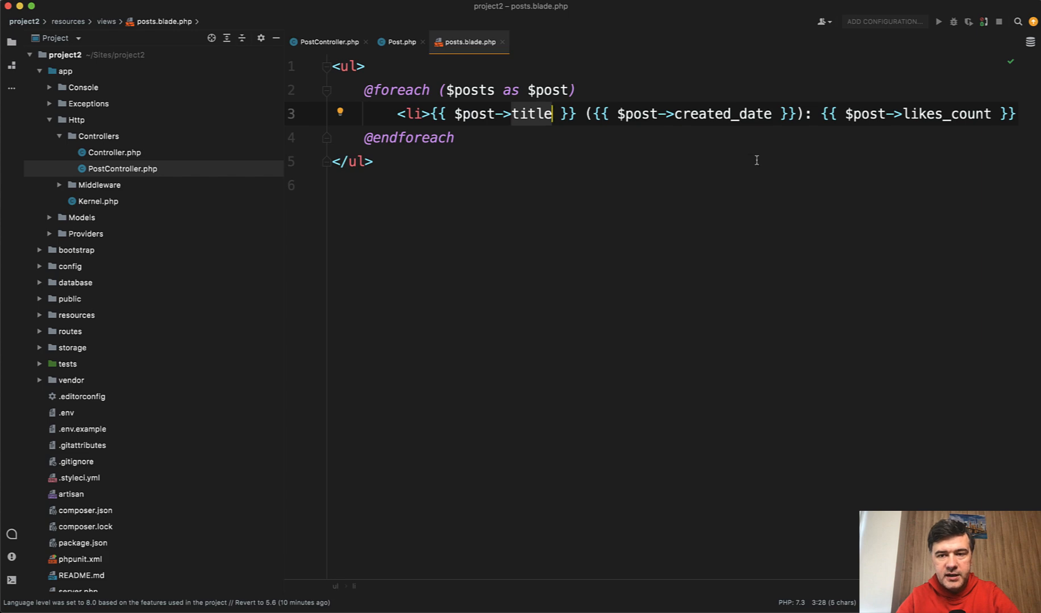
{"action": "mouse_move", "coordinate": [783, 139]}
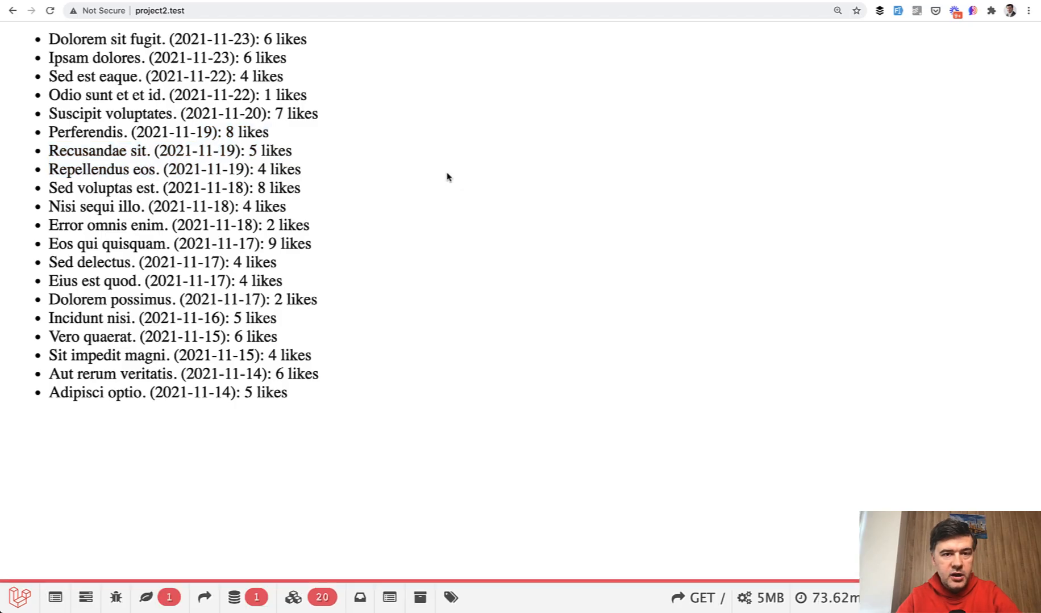
{"action": "mouse_move", "coordinate": [441, 314]}
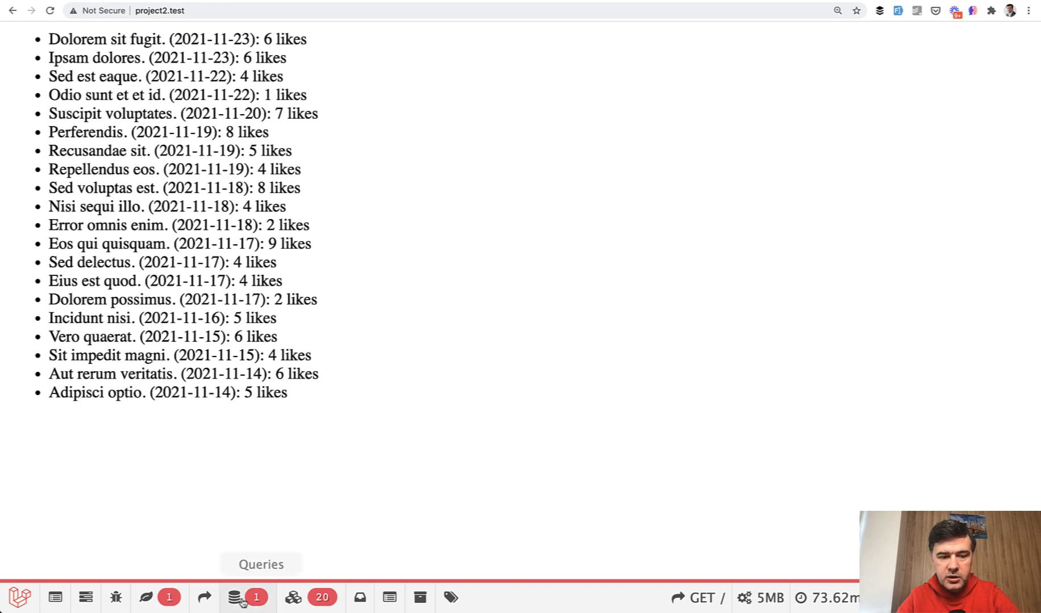
Step: Show the SQL queries run for the posts page in Laravel Debugbar
{"action": "left_click", "coordinate": [248, 596]}
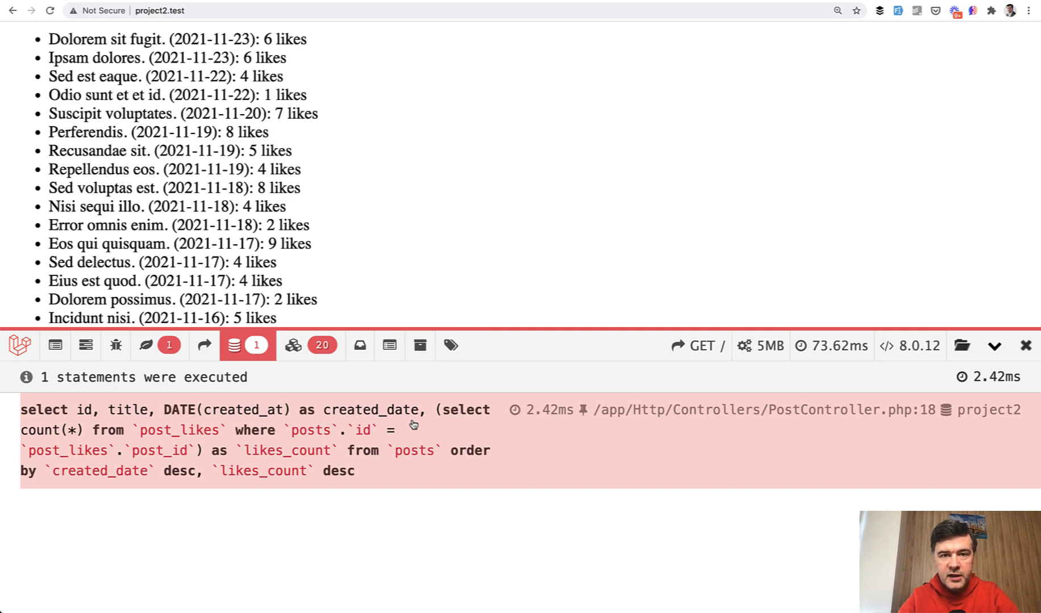
{"action": "mouse_move", "coordinate": [439, 412]}
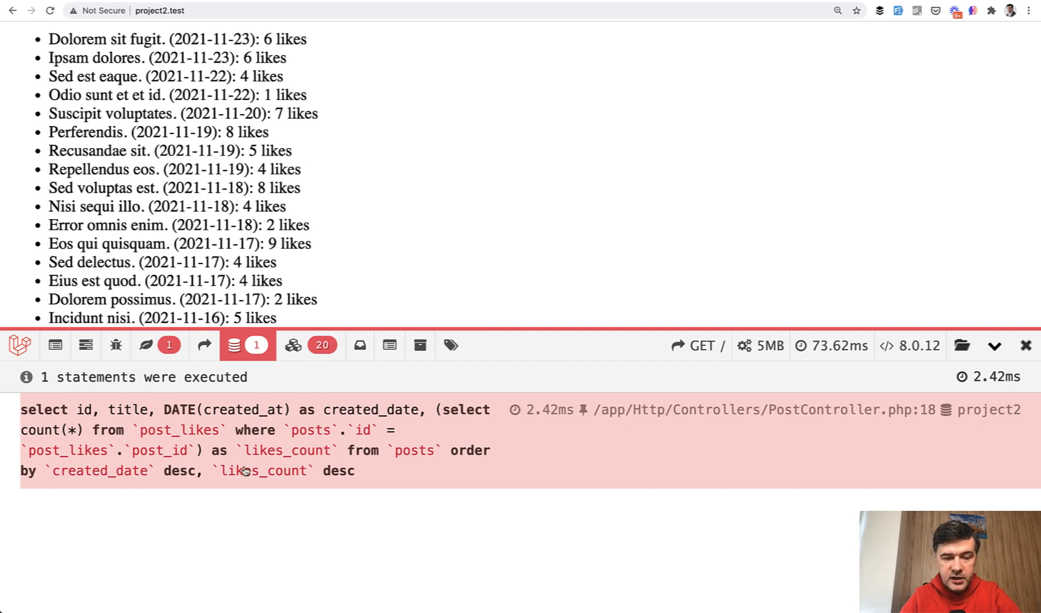
{"action": "mouse_move", "coordinate": [346, 483]}
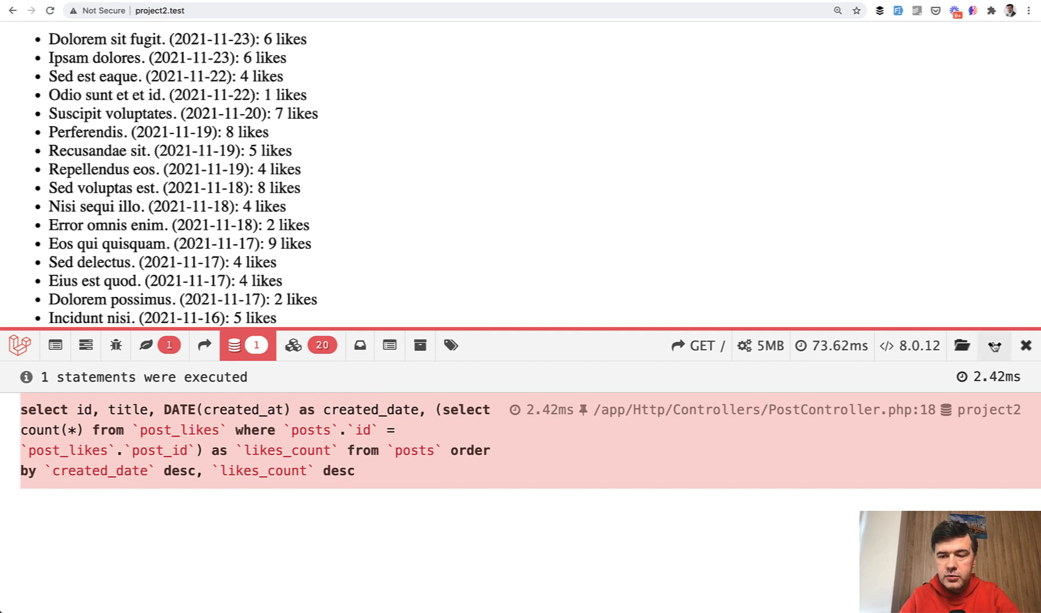
Step: Chain ->groupBy('created_date') after get() in PostController and dump the result with dd()
{"action": "left_click", "coordinate": [1026, 345]}
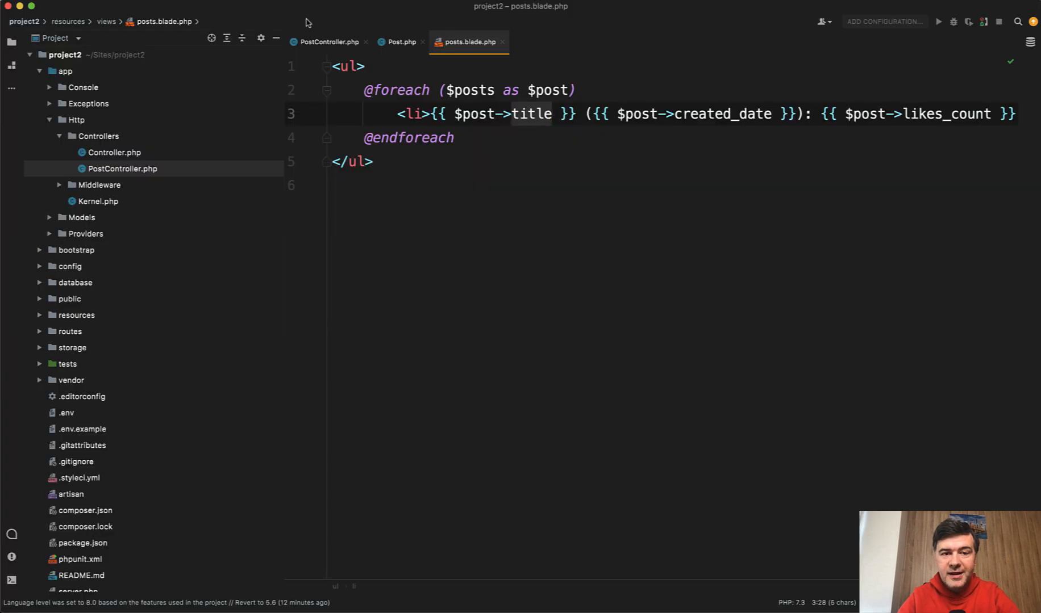
{"action": "left_click", "coordinate": [328, 42]}
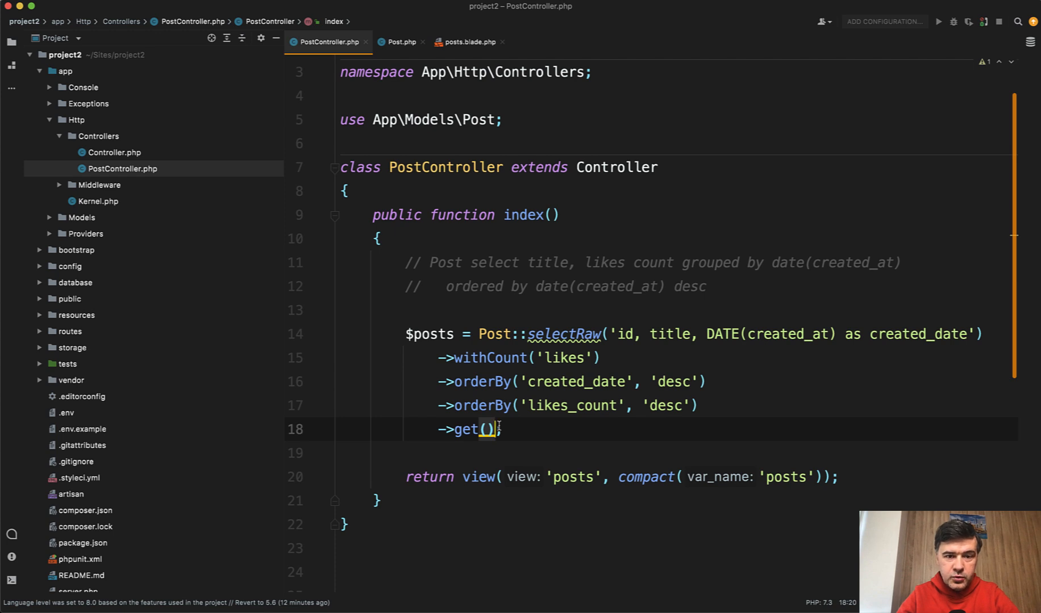
{"action": "key", "text": "Enter"}
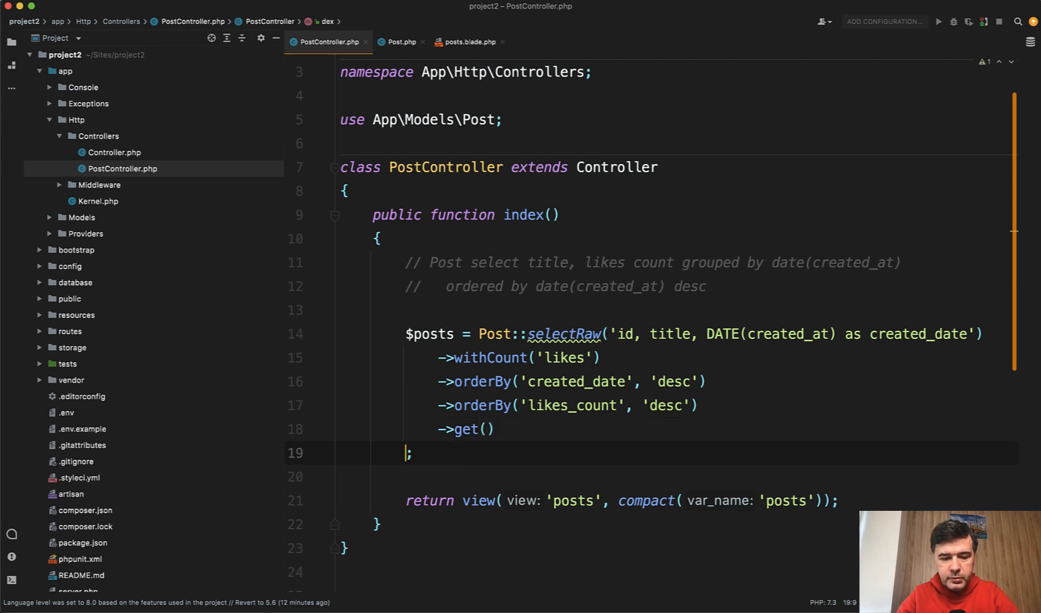
{"action": "type", "text": "->groupB"}
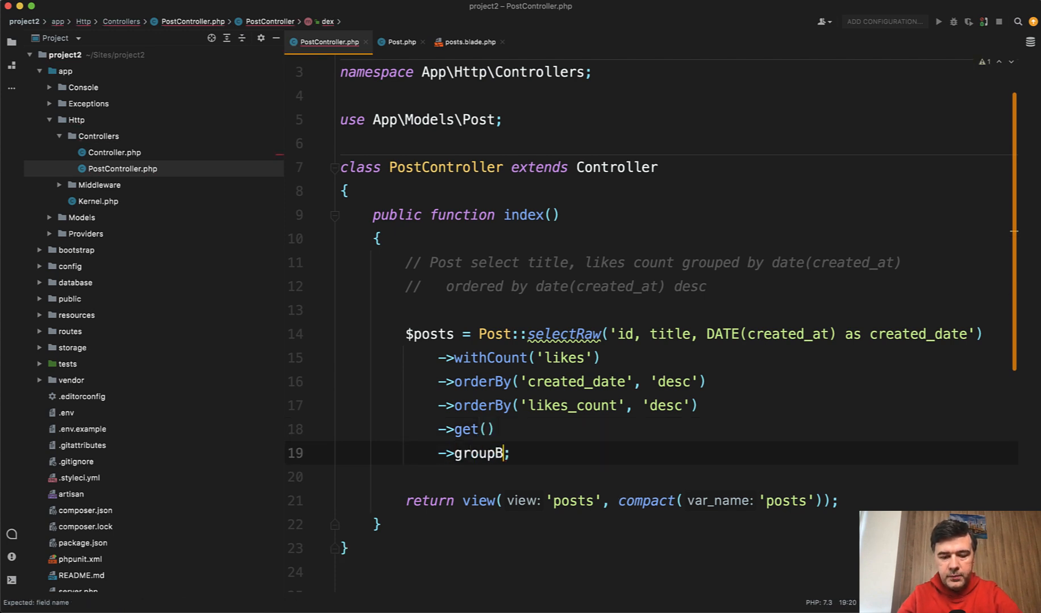
{"action": "type", "text": "y('created_date"}
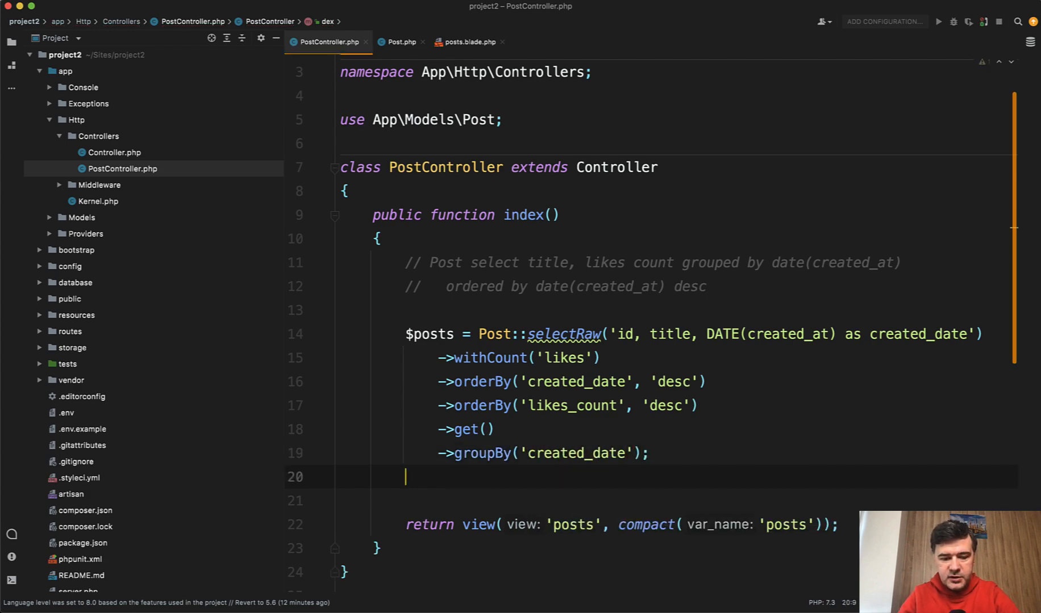
{"action": "type", "text": "dd()"}
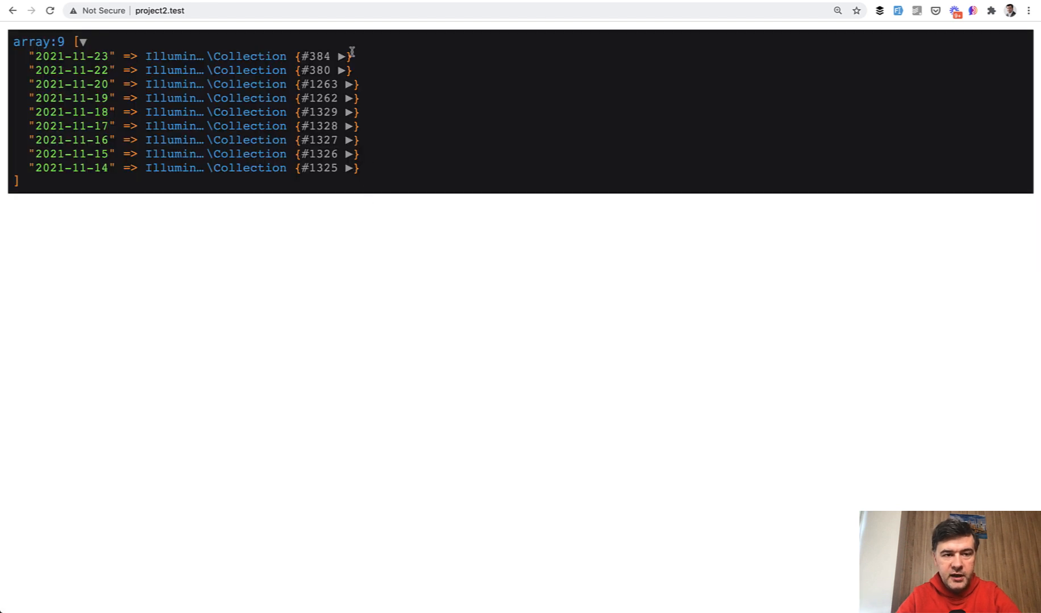
Step: Expand the 2021-11-23 date key and its collection items in the dumped result
{"action": "double_click", "coordinate": [72, 56]}
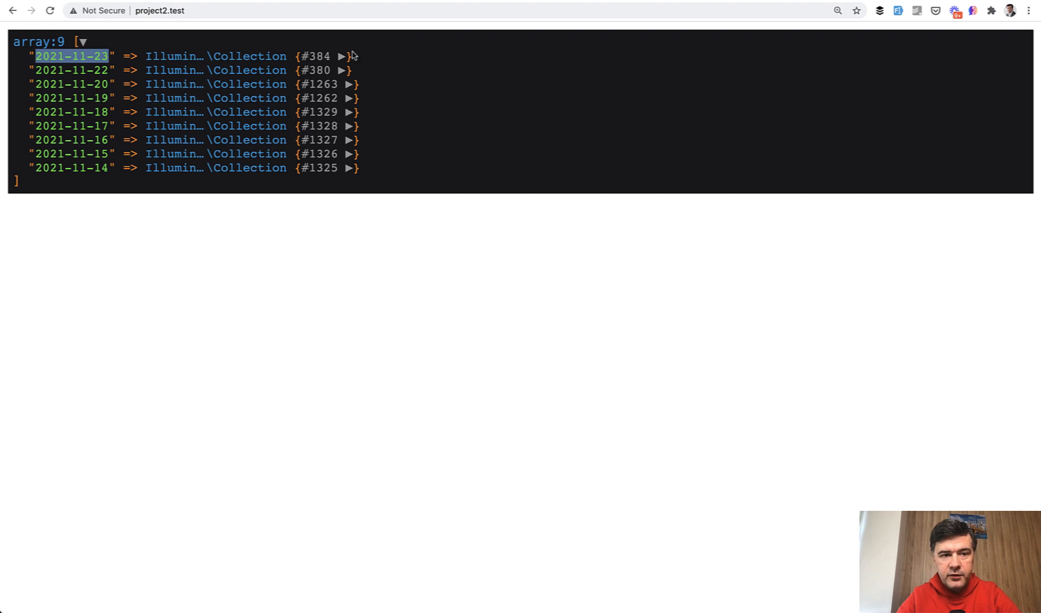
{"action": "left_click", "coordinate": [342, 56]}
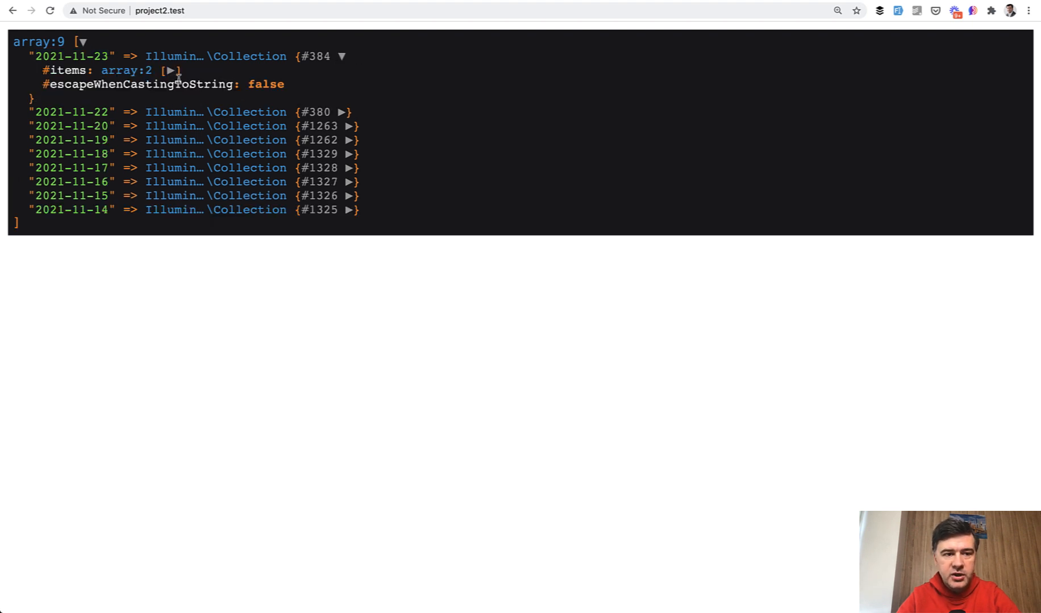
{"action": "left_click", "coordinate": [170, 70]}
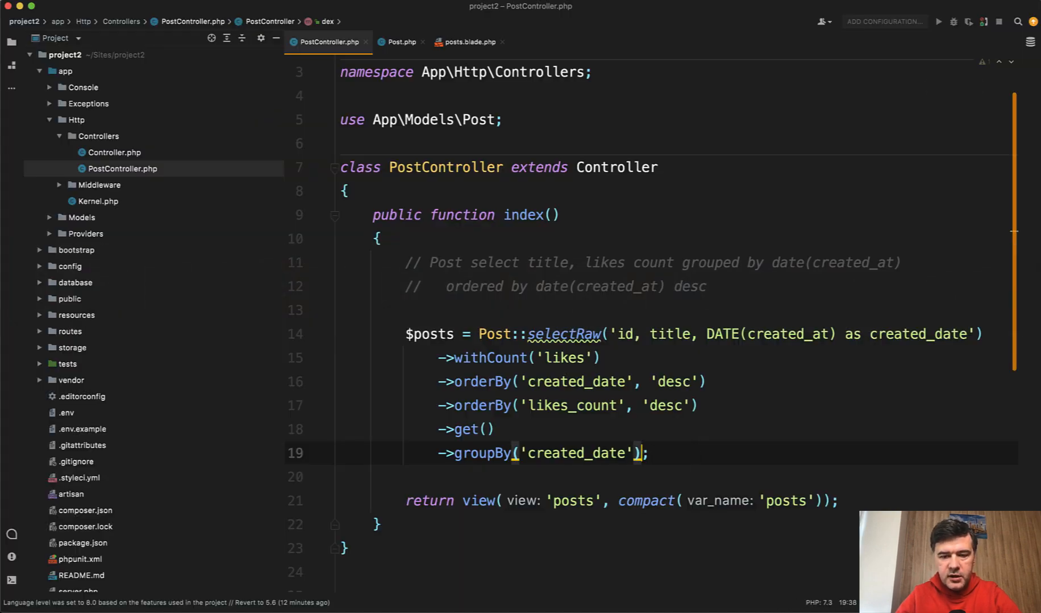
{"action": "left_click", "coordinate": [468, 42]}
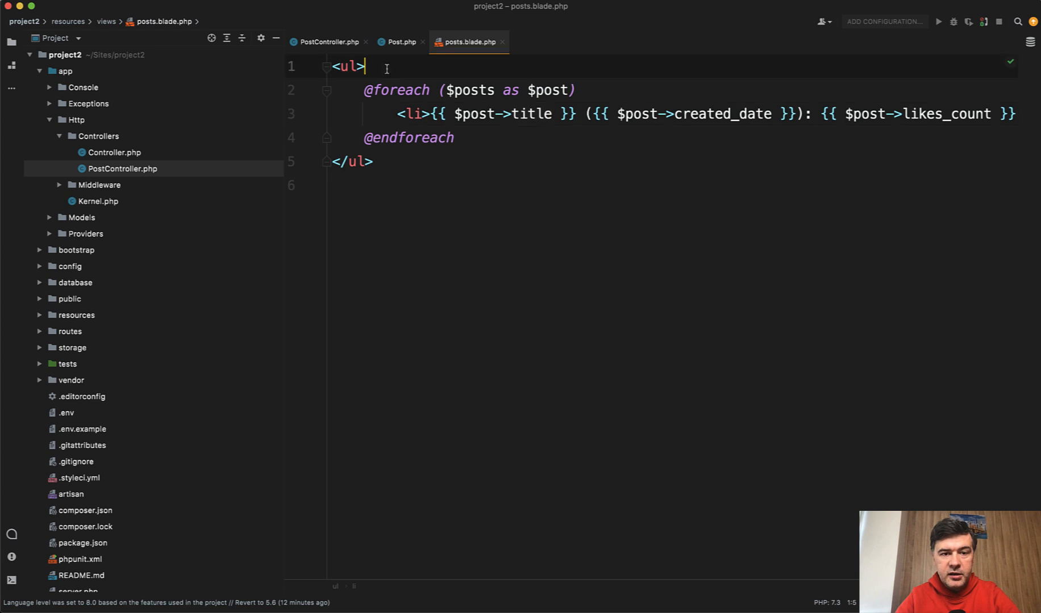
{"action": "type", "text": "@forea"}
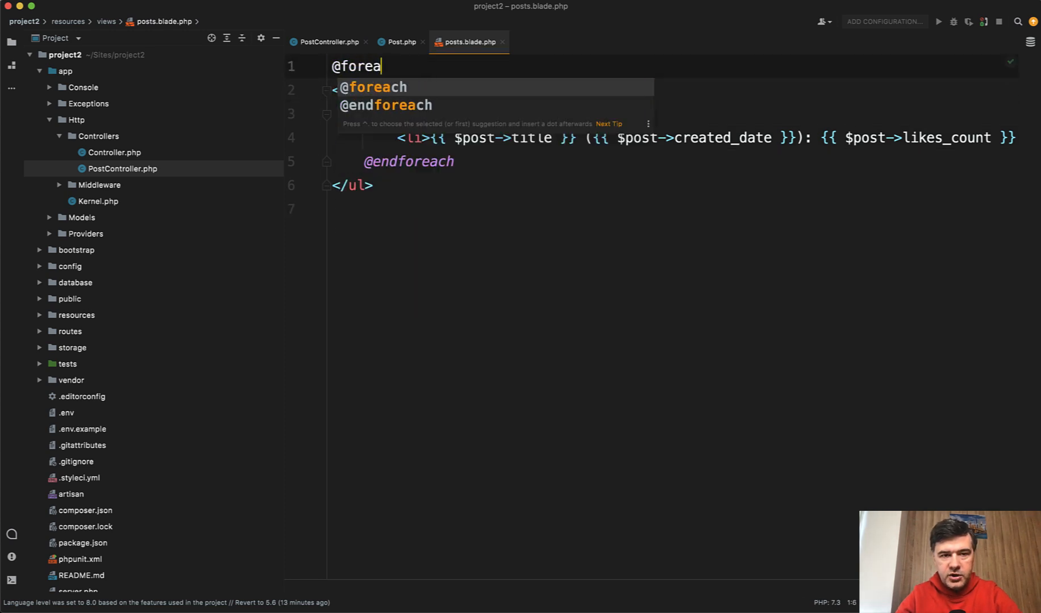
{"action": "type", "text": "ch ($dates)"}
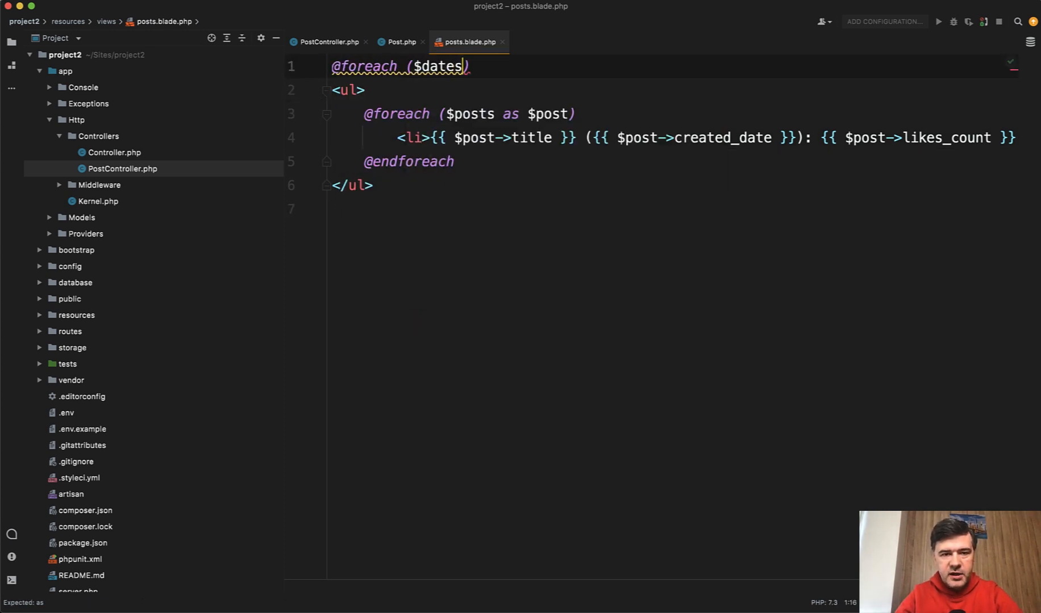
{"action": "type", "text": "as $date => $posts"}
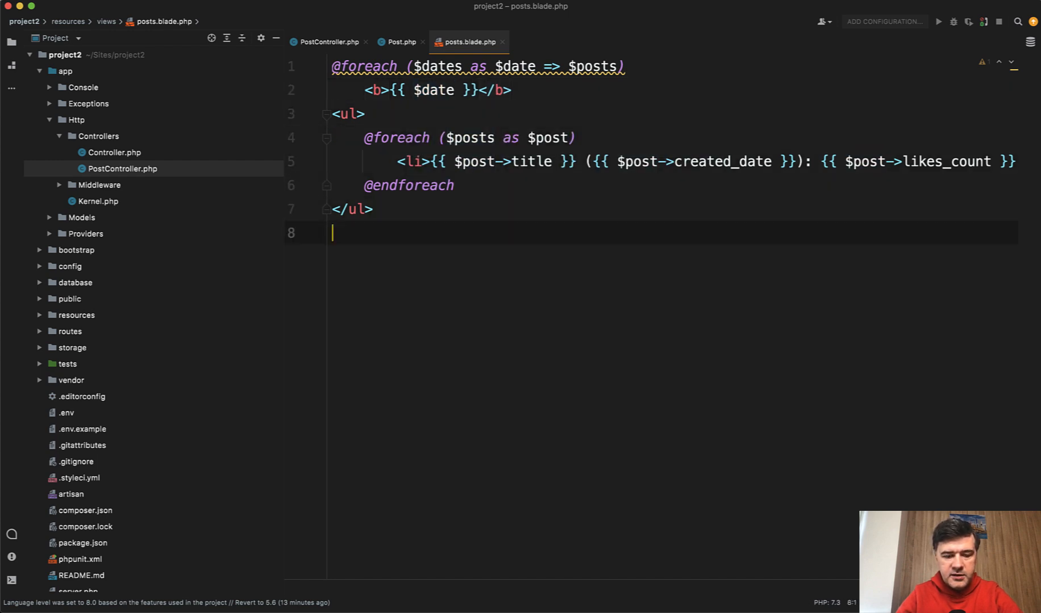
{"action": "type", "text": "@endforeach"}
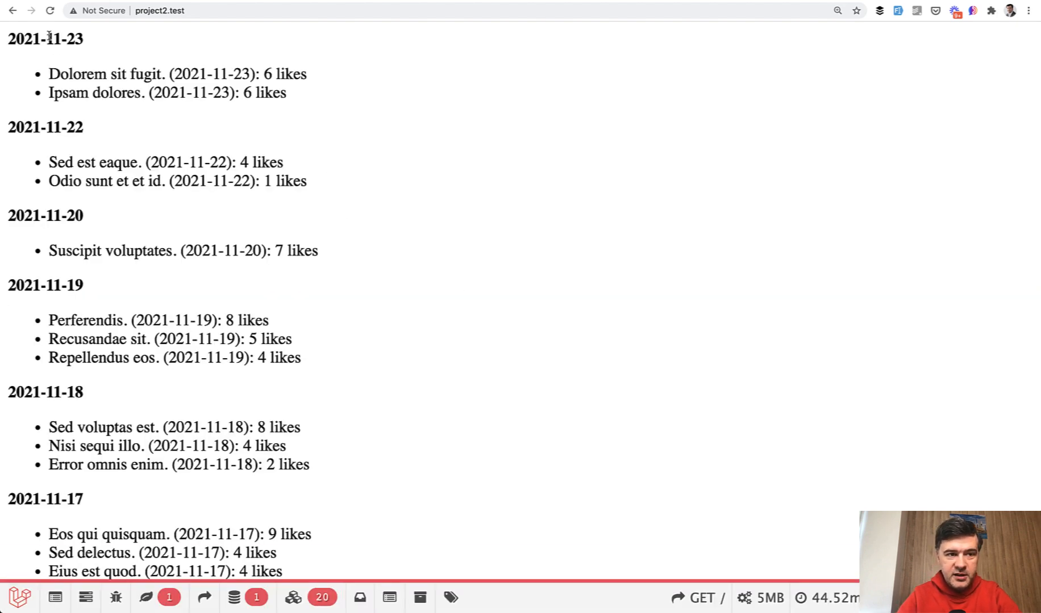
Step: Drop the date from each list item and show the likes count in parentheses
{"action": "left_click_drag", "start_coordinate": [113, 73], "coordinate": [287, 93]}
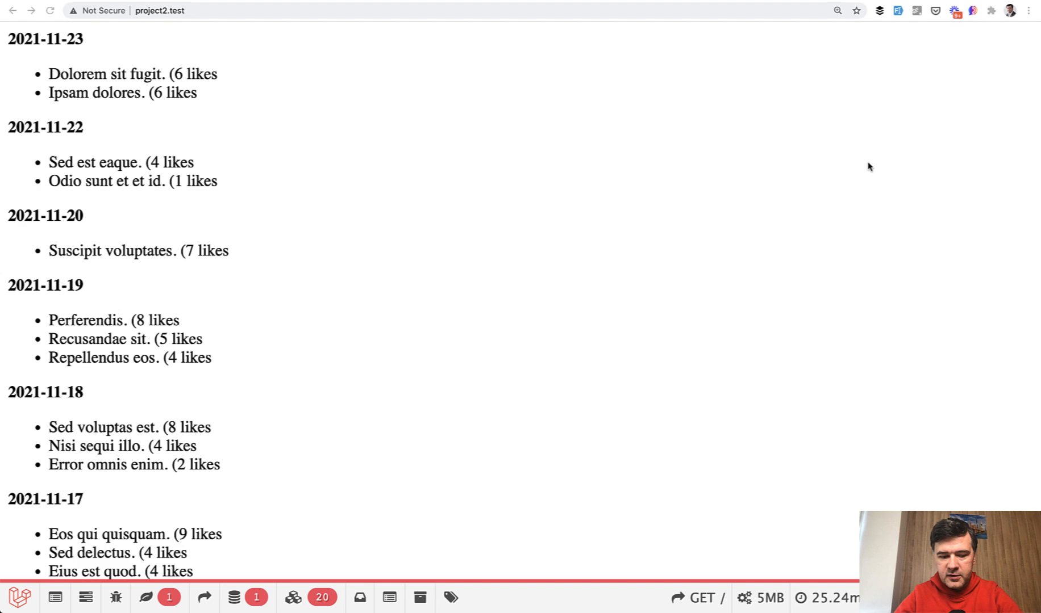
{"action": "scroll", "scroll_direction": "down", "scroll_amount": 3}
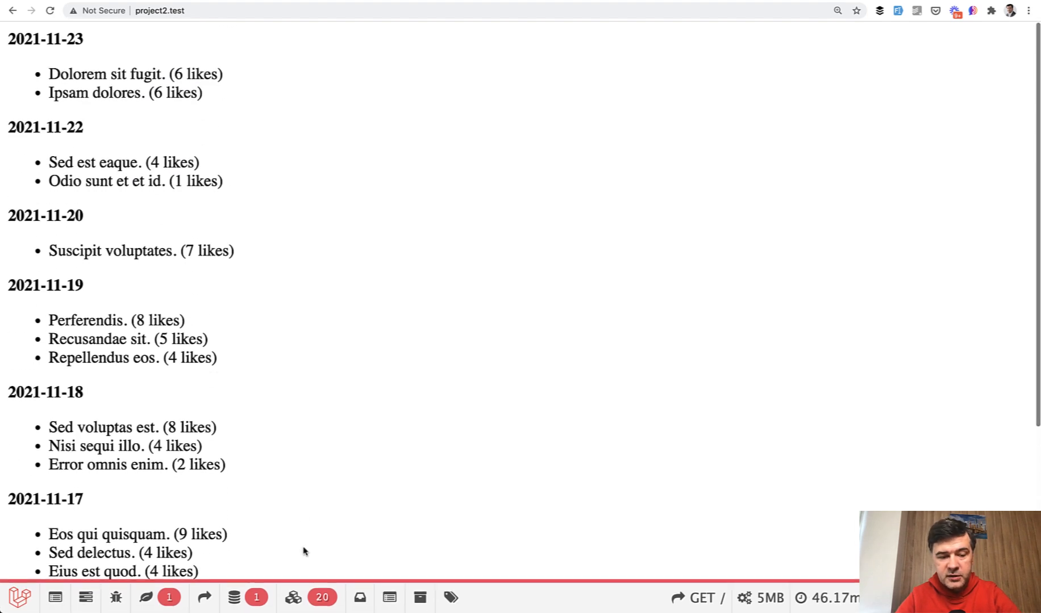
{"action": "mouse_move", "coordinate": [289, 400]}
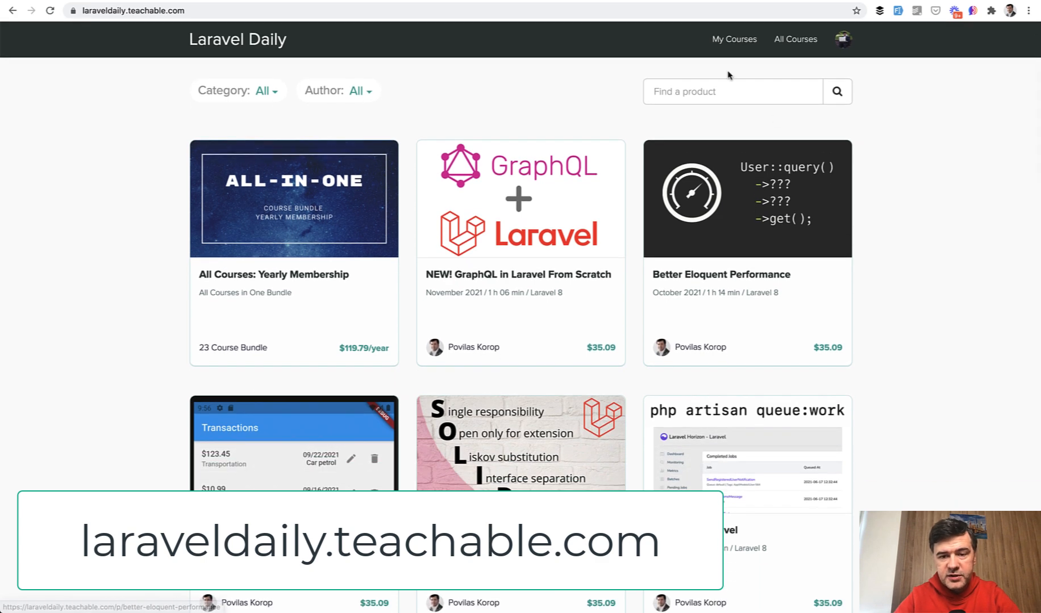
Step: Scroll through the Laravel Daily course catalogue on Teachable
{"action": "scroll", "scroll_direction": "down", "scroll_amount": 3}
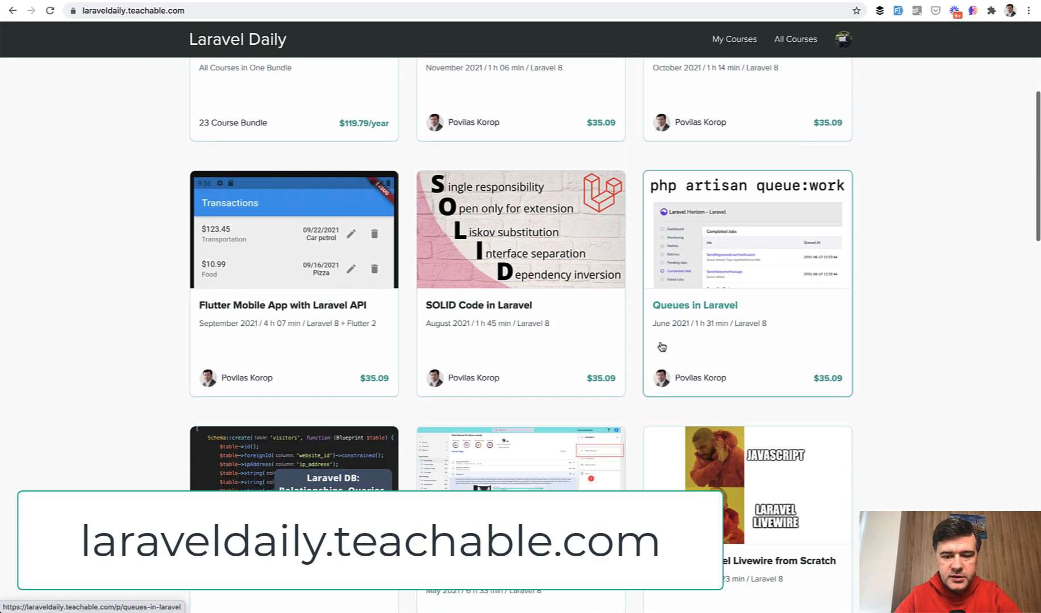
{"action": "scroll", "scroll_direction": "down", "scroll_amount": 3}
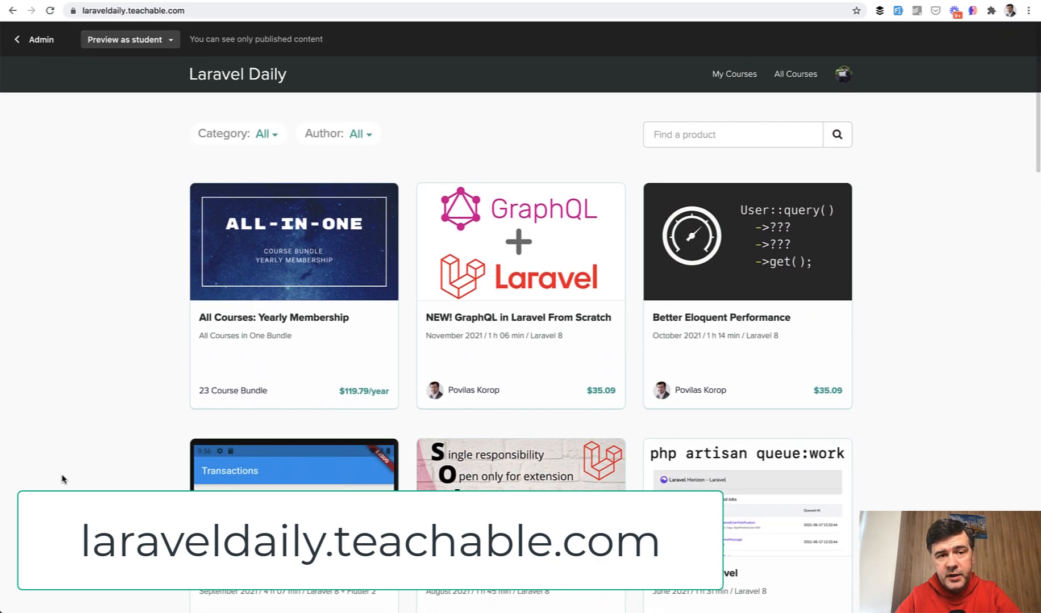
{"action": "mouse_move", "coordinate": [371, 160]}
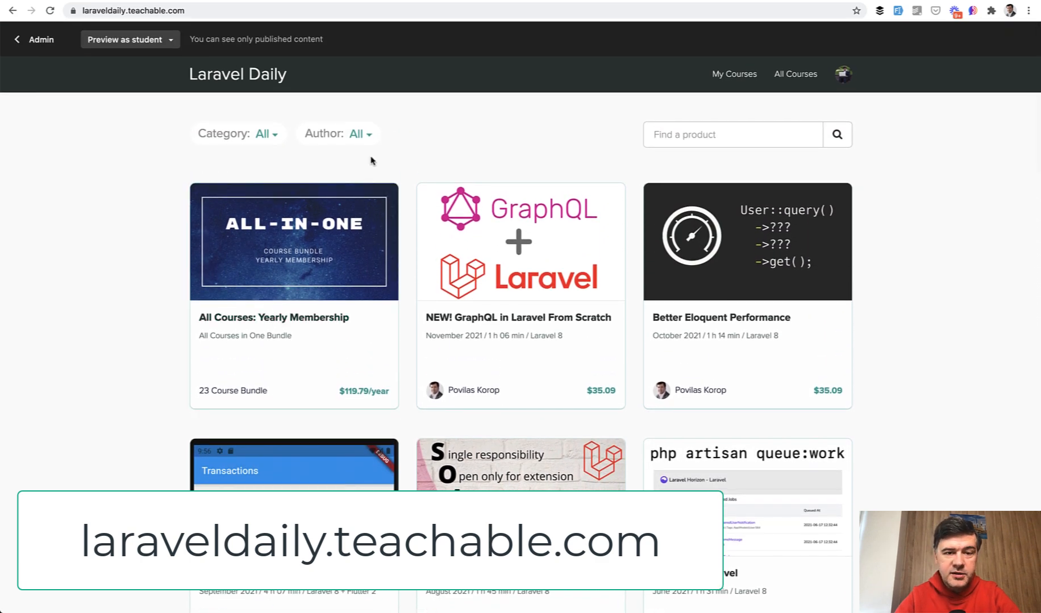
{"action": "mouse_move", "coordinate": [135, 436]}
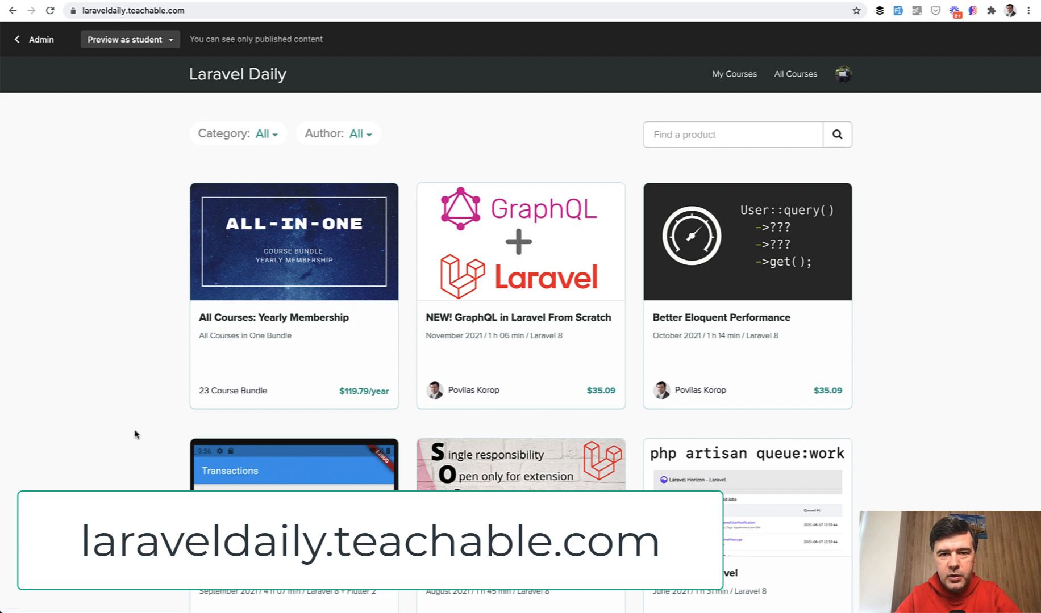
{"action": "mouse_move", "coordinate": [90, 366]}
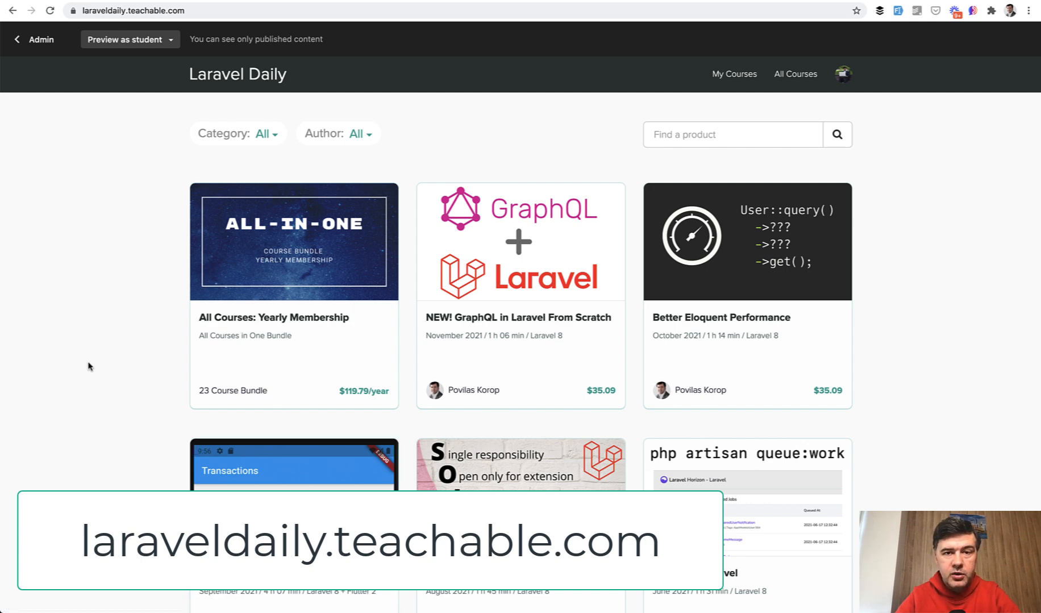